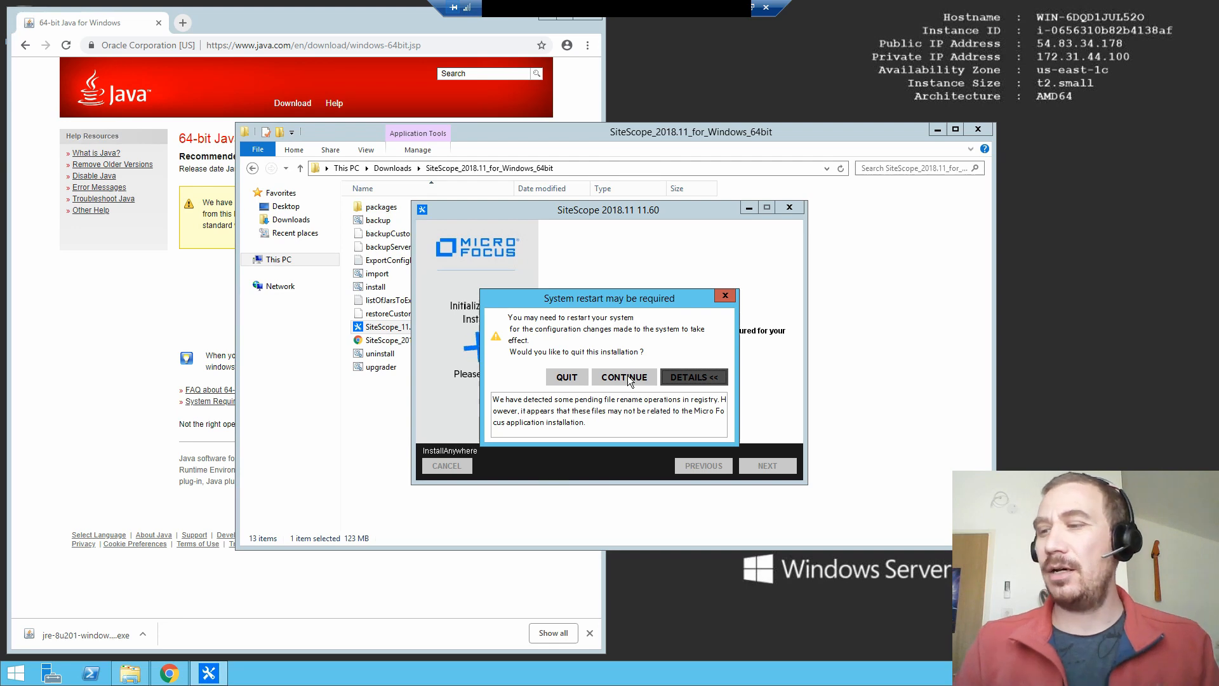
{"action": "mouse_move", "coordinate": [627, 362]}
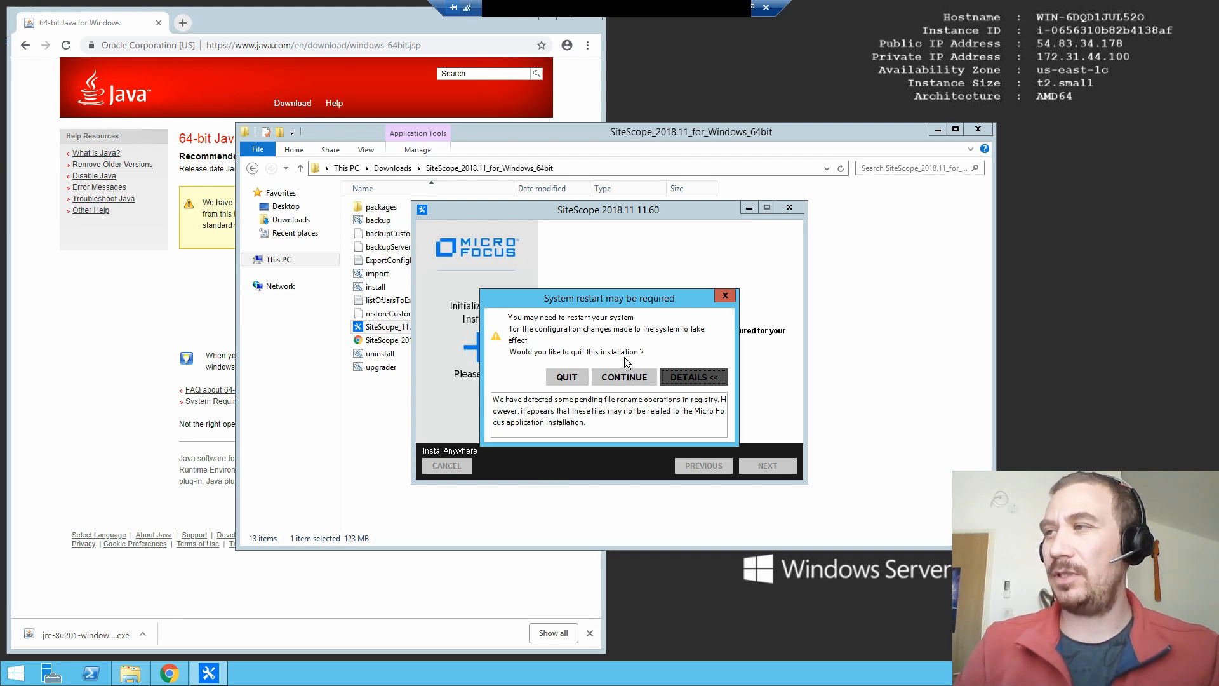
{"action": "mouse_move", "coordinate": [462, 292]}
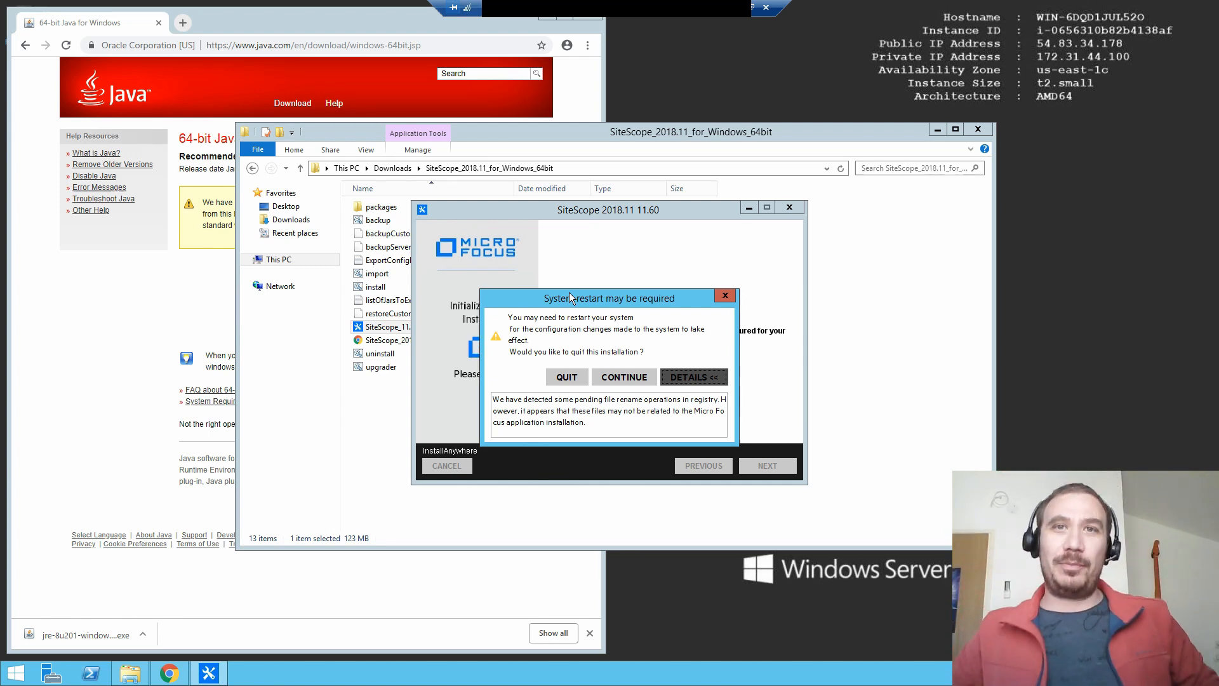
{"action": "mouse_move", "coordinate": [635, 367]}
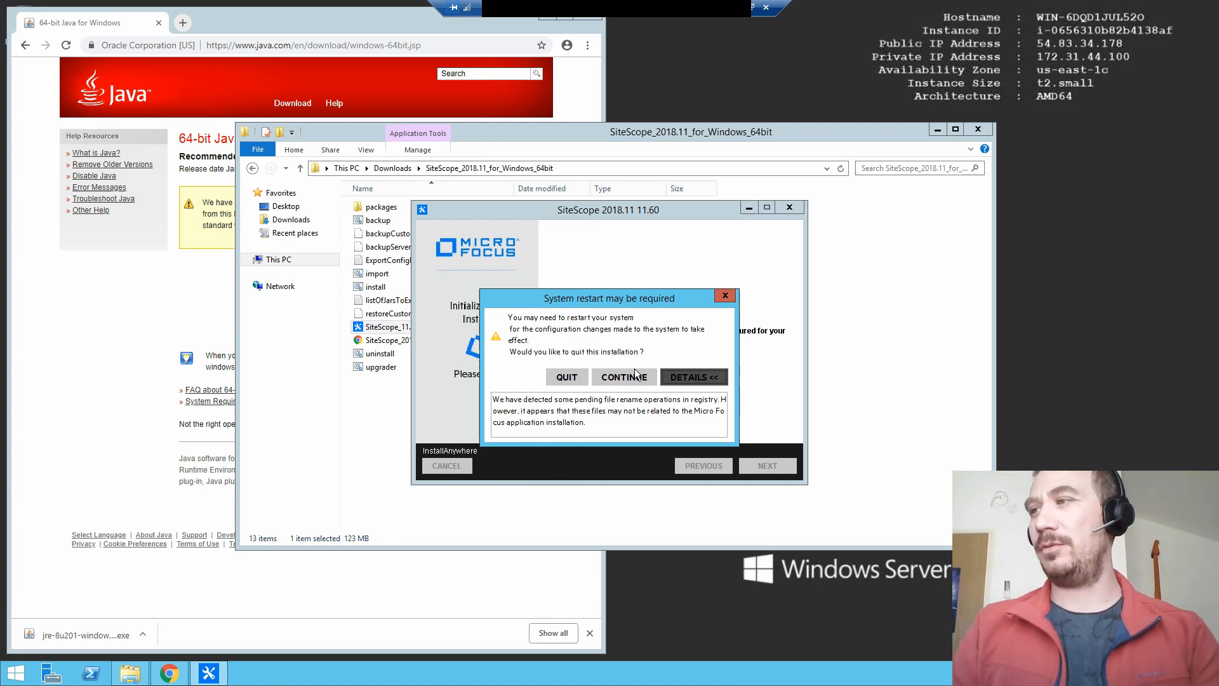
Step: Continue past the restart warning and introduction and accept the License Agreement terms
{"action": "left_click", "coordinate": [623, 377]}
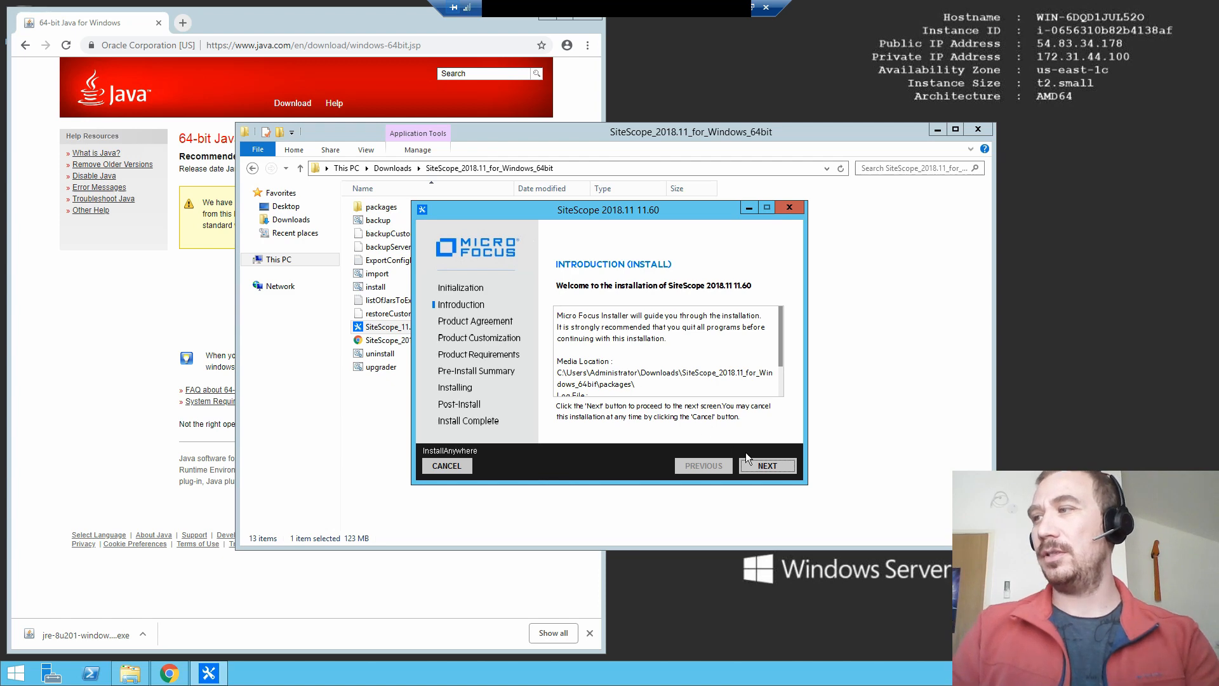
{"action": "left_click", "coordinate": [765, 464]}
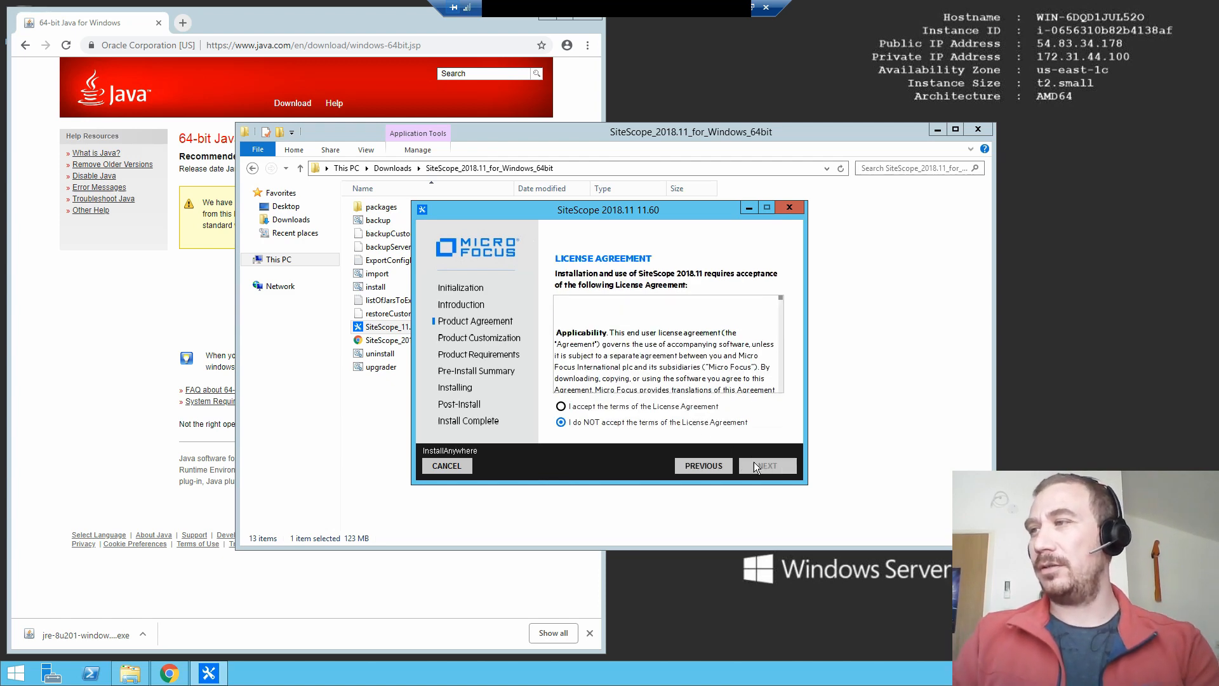
{"action": "left_click", "coordinate": [560, 406]}
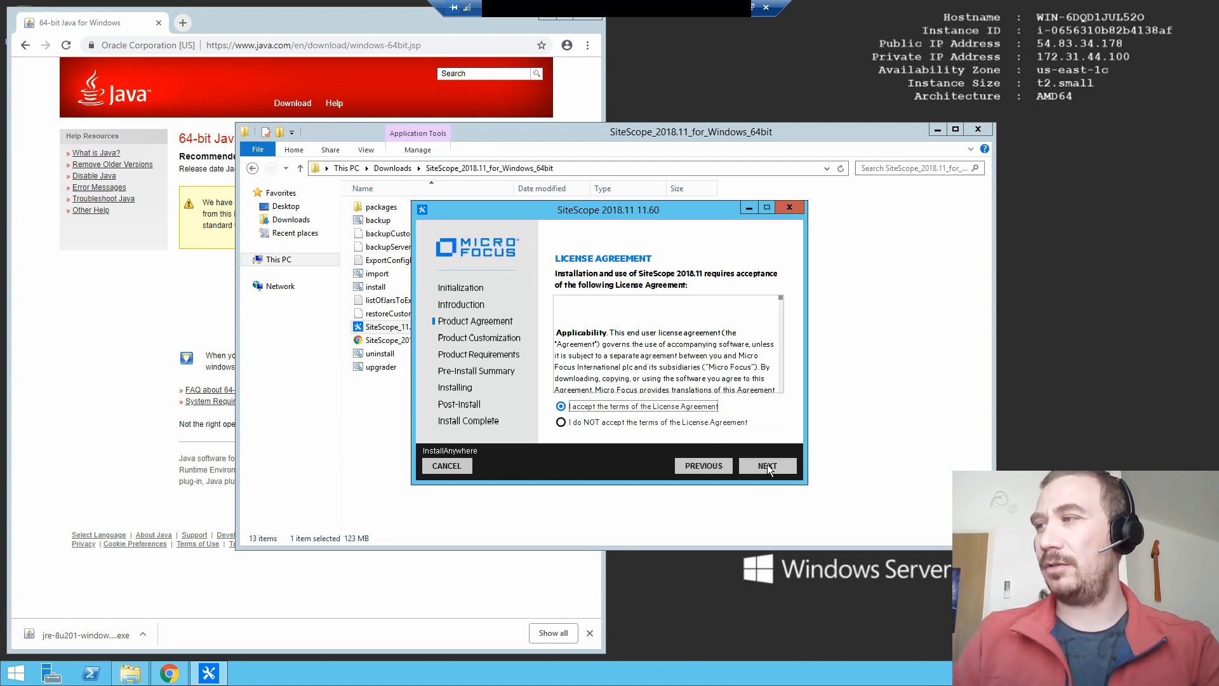
{"action": "left_click", "coordinate": [766, 465]}
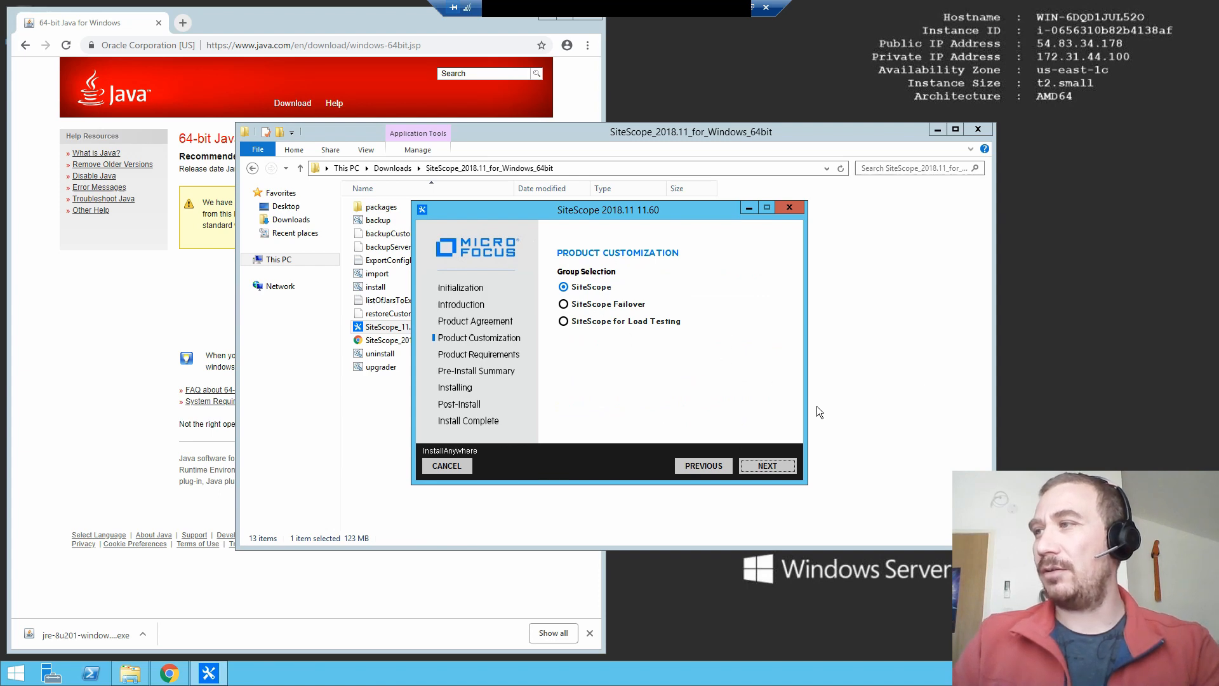
Step: Keep the SiteScope group, default features and C:\SiteScope\ folder through to the Pre-Install Summary
{"action": "left_click", "coordinate": [767, 464]}
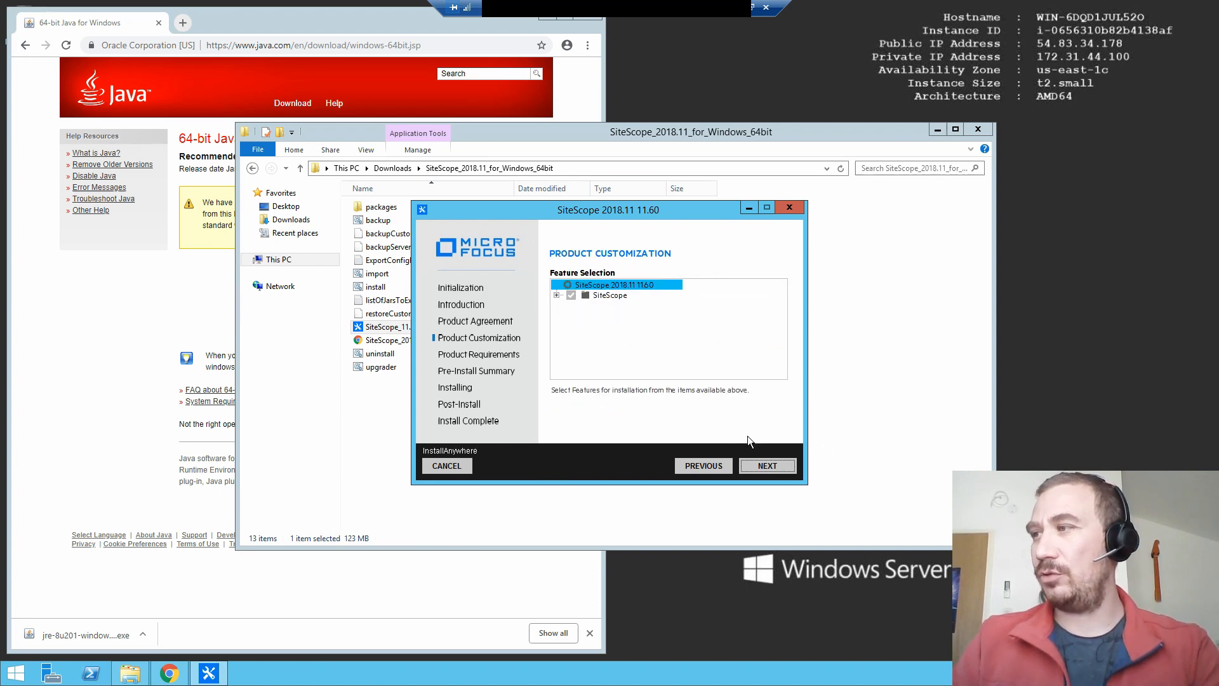
{"action": "left_click", "coordinate": [765, 464]}
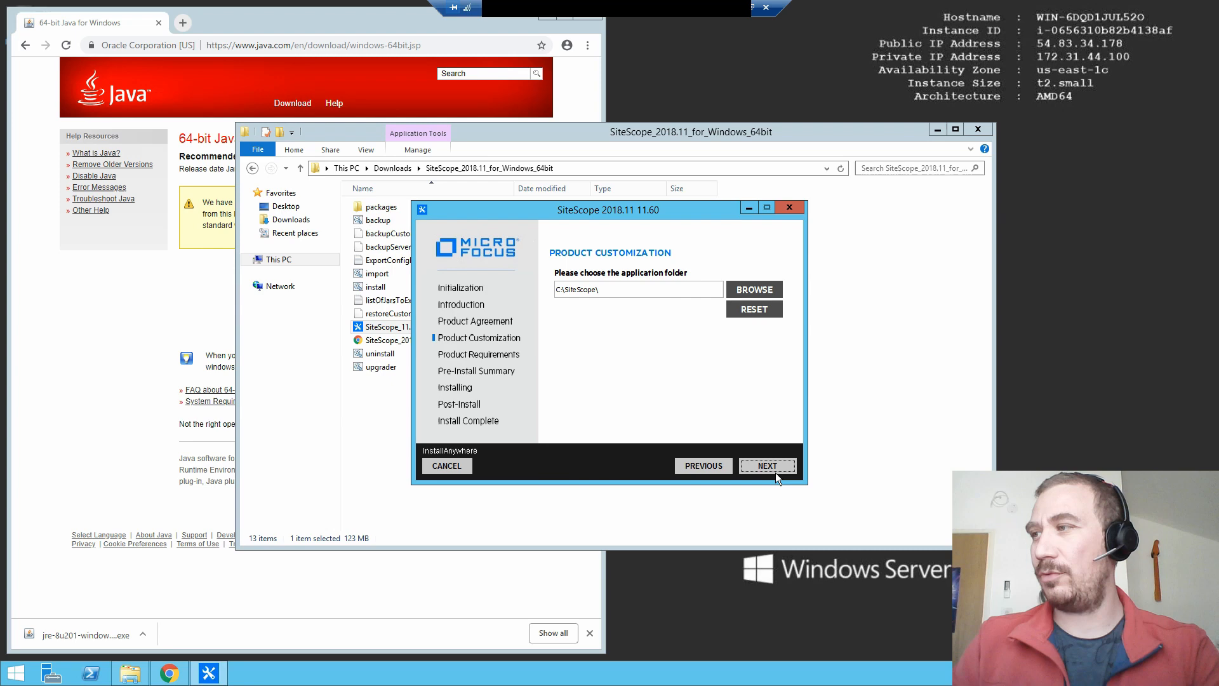
{"action": "left_click", "coordinate": [766, 465]}
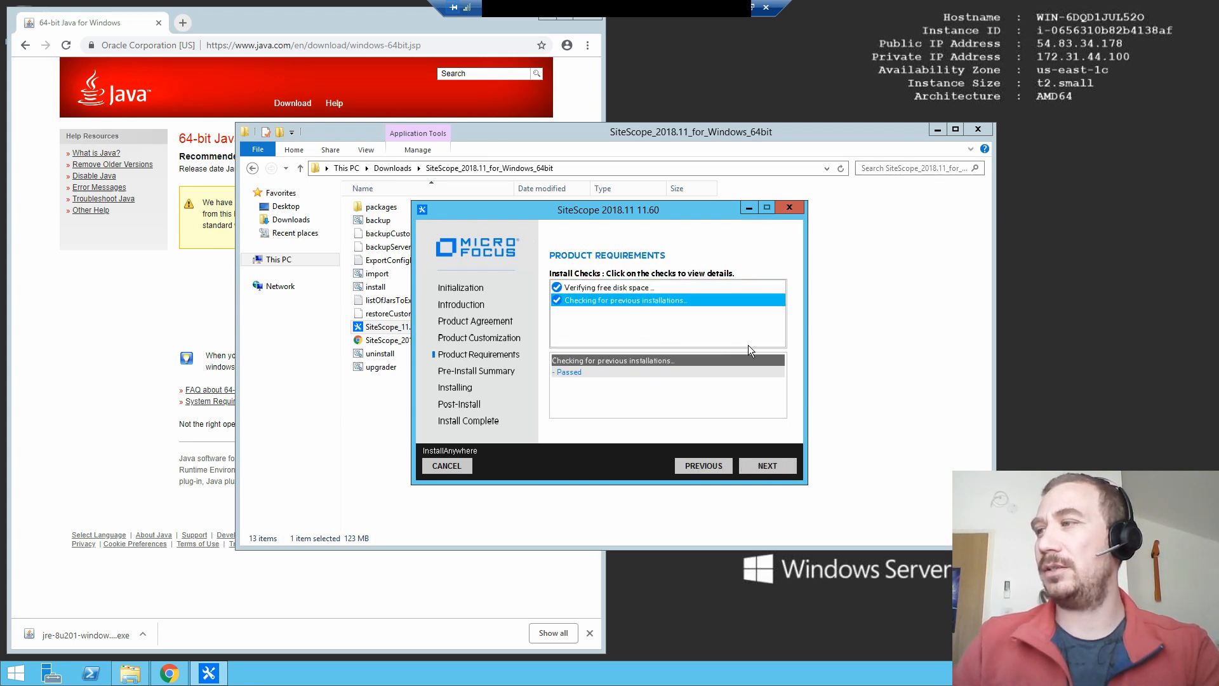
{"action": "left_click", "coordinate": [766, 464]}
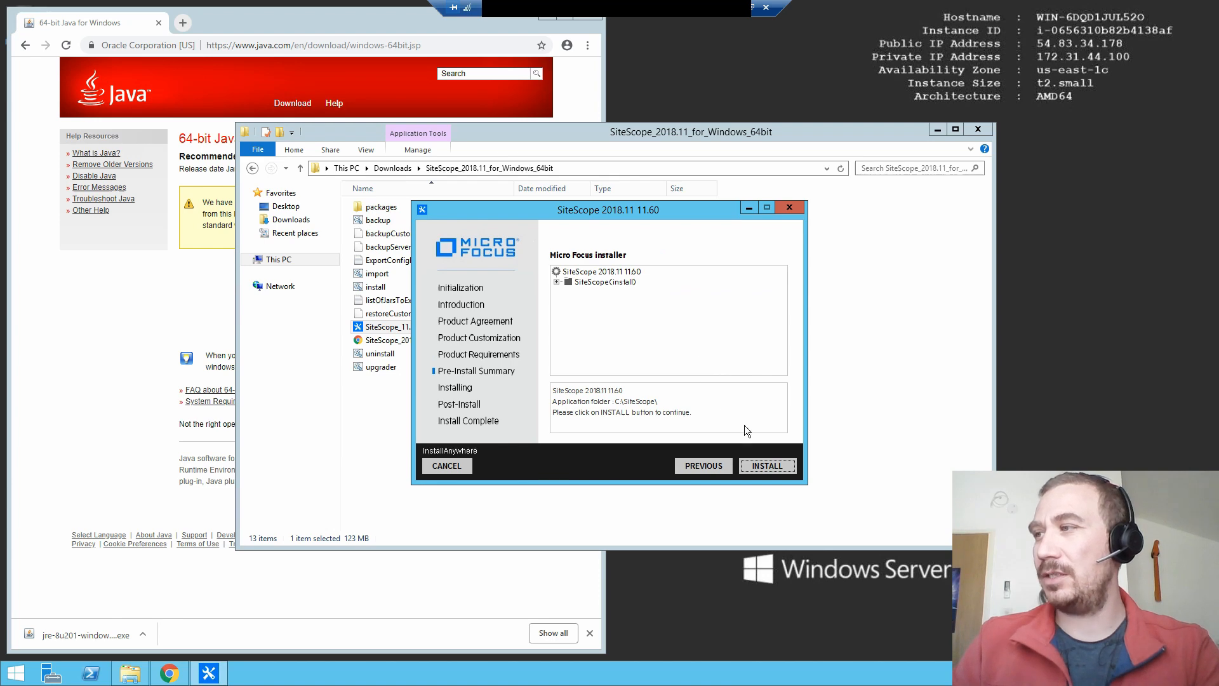
{"action": "left_click", "coordinate": [766, 464]}
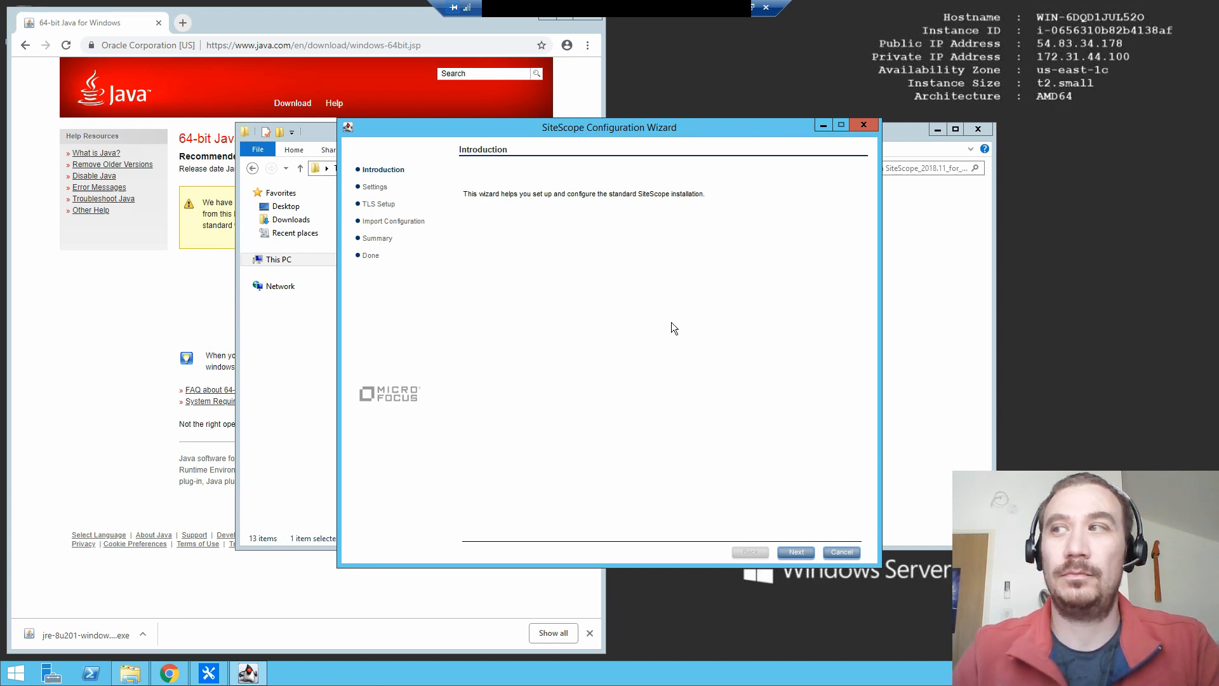
{"action": "mouse_move", "coordinate": [755, 317]}
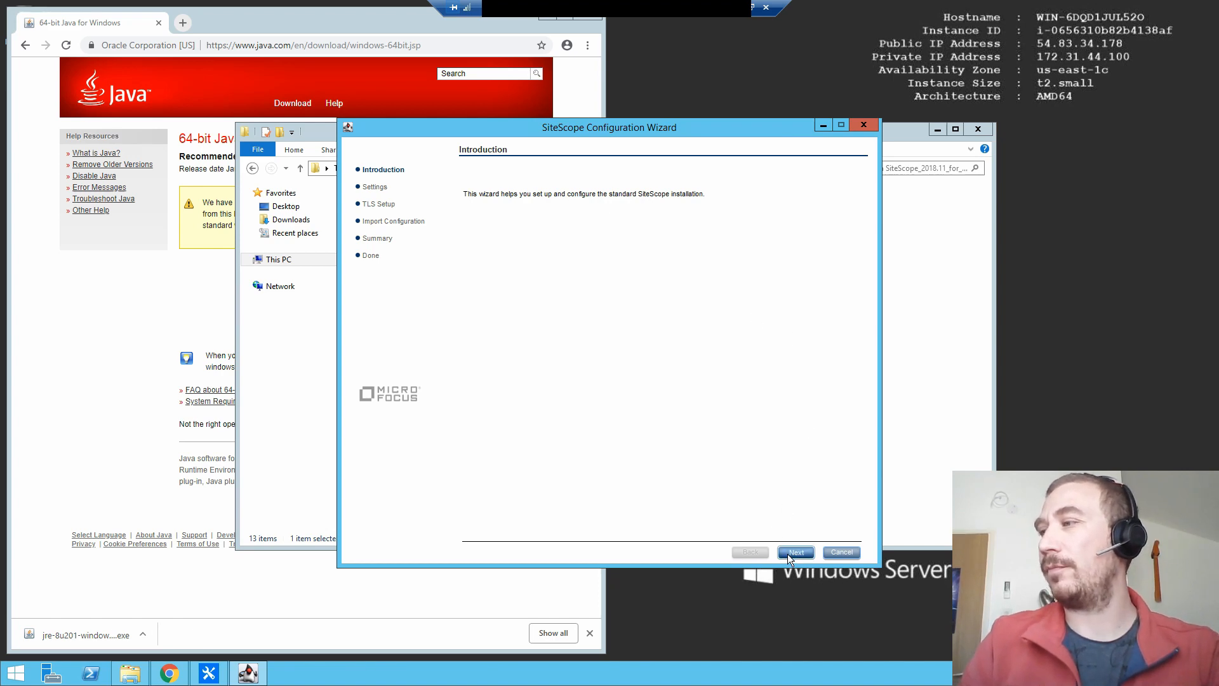
Step: Set the SiteScope port to 443 and keep the service running under the local system account
{"action": "left_click", "coordinate": [795, 552]}
{"action": "type", "text": "44"}
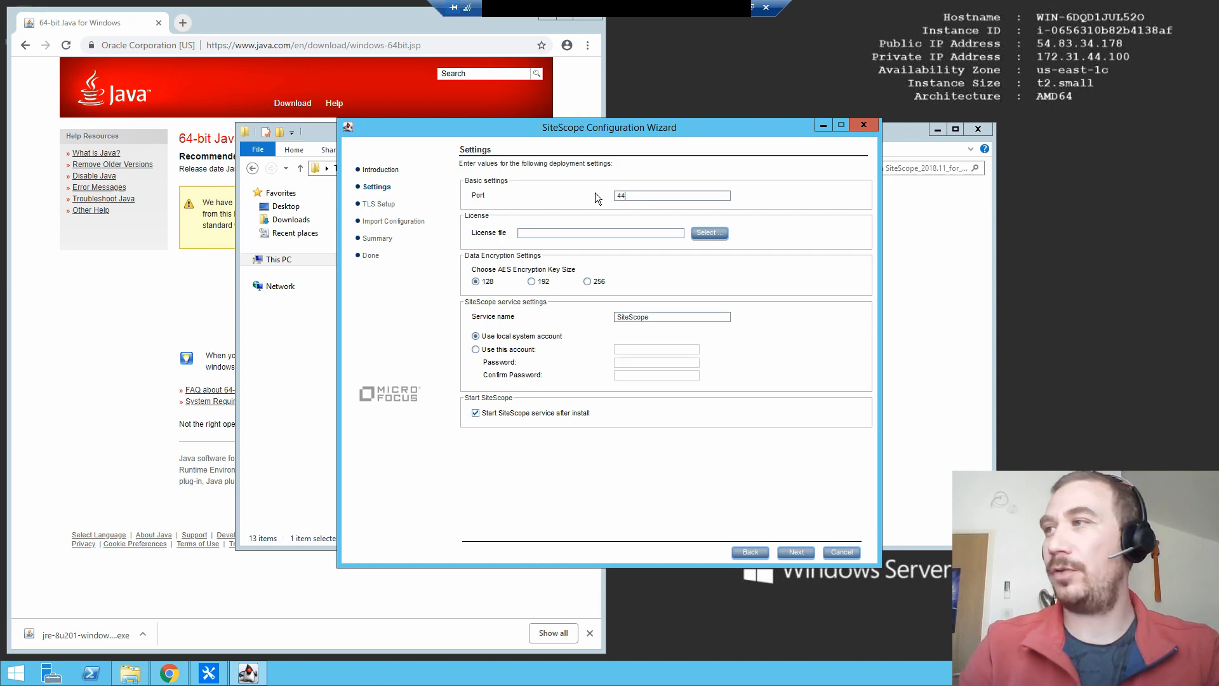
{"action": "type", "text": "3"}
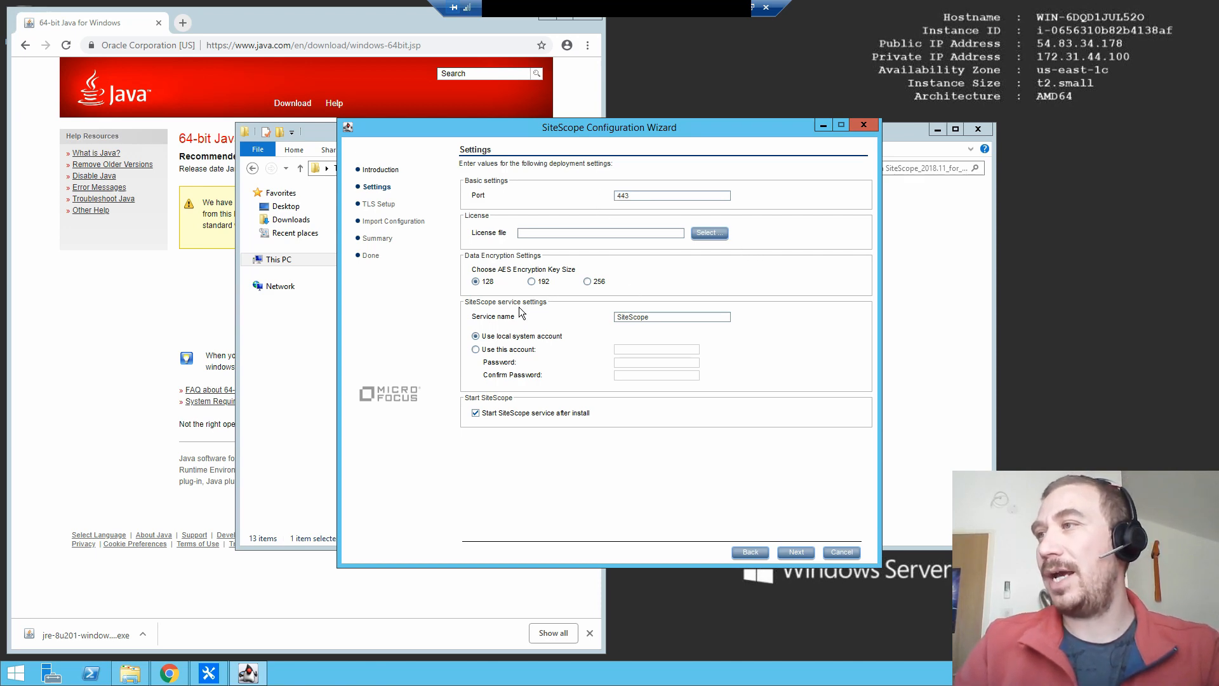
{"action": "mouse_move", "coordinate": [638, 329]}
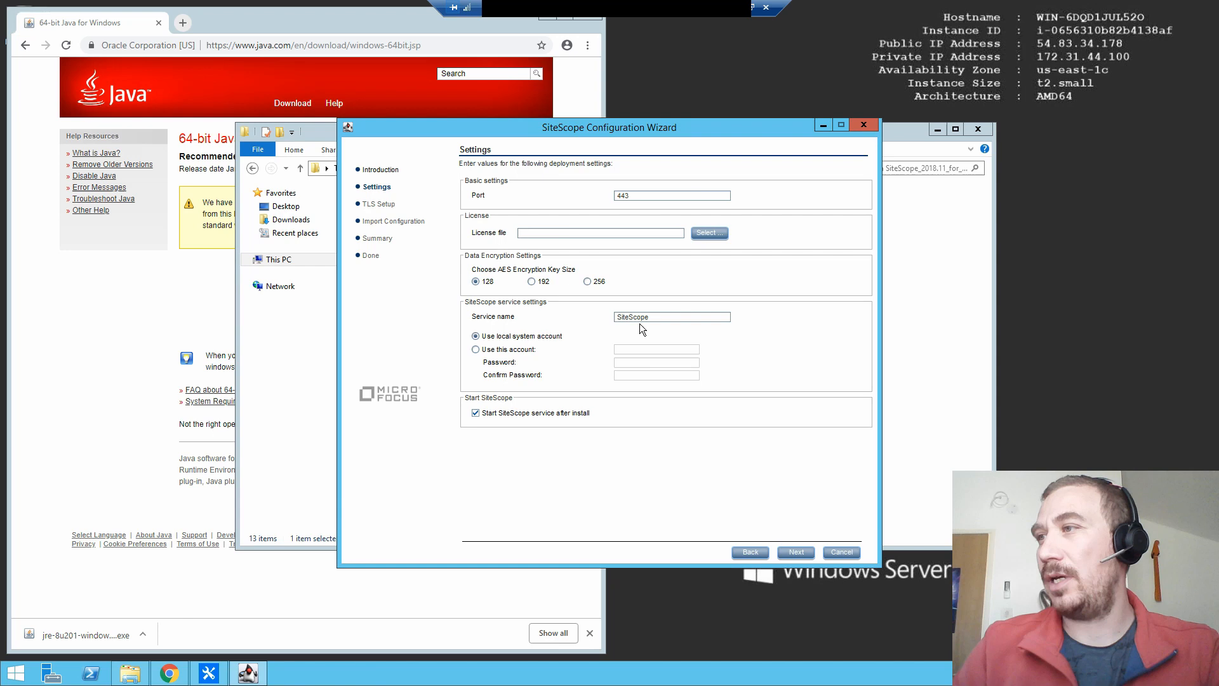
{"action": "left_click", "coordinate": [475, 349]}
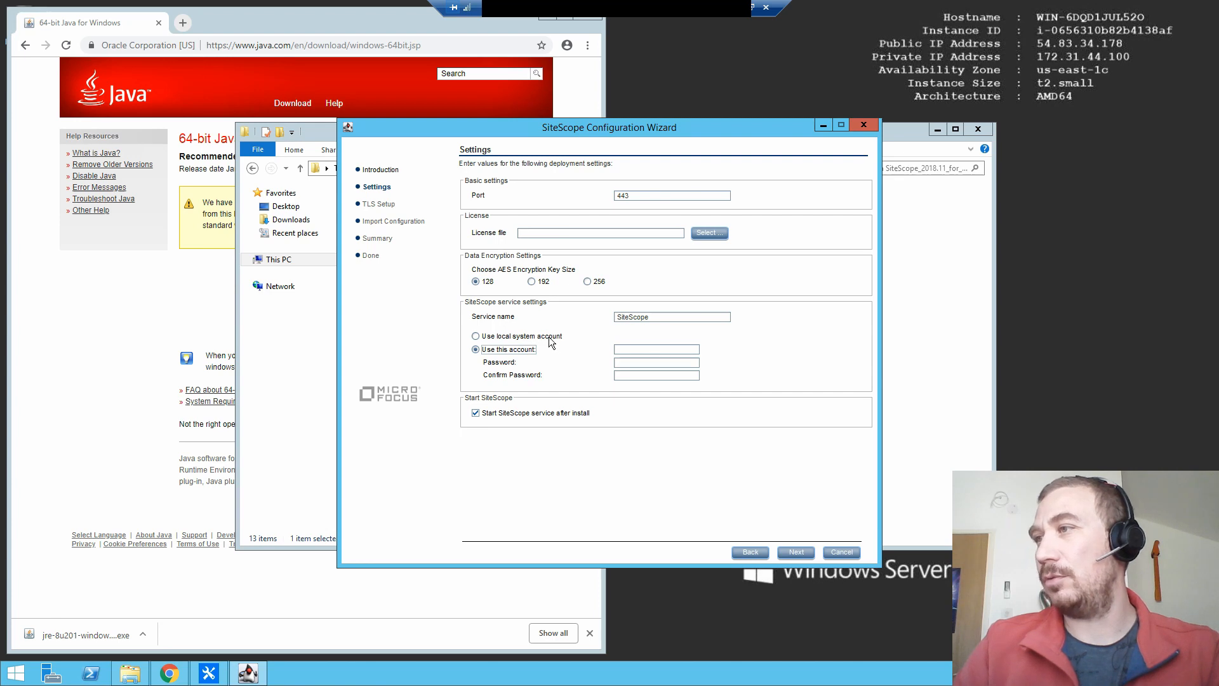
{"action": "left_click", "coordinate": [475, 335]}
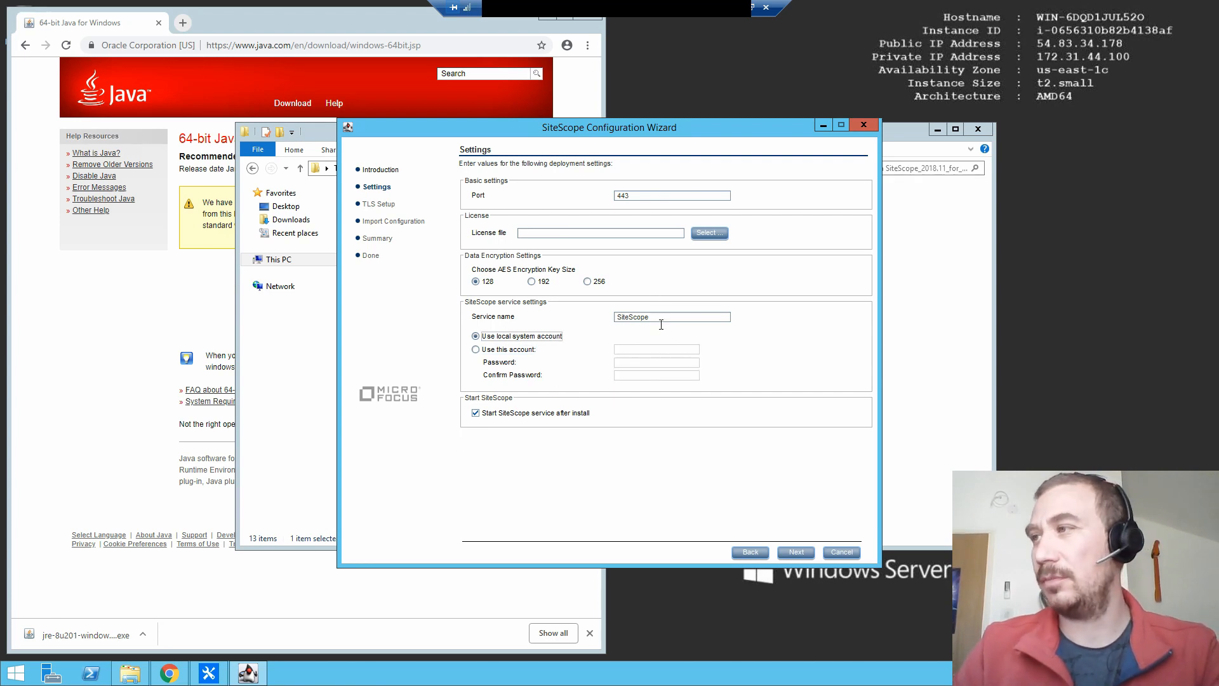
{"action": "mouse_move", "coordinate": [526, 438]}
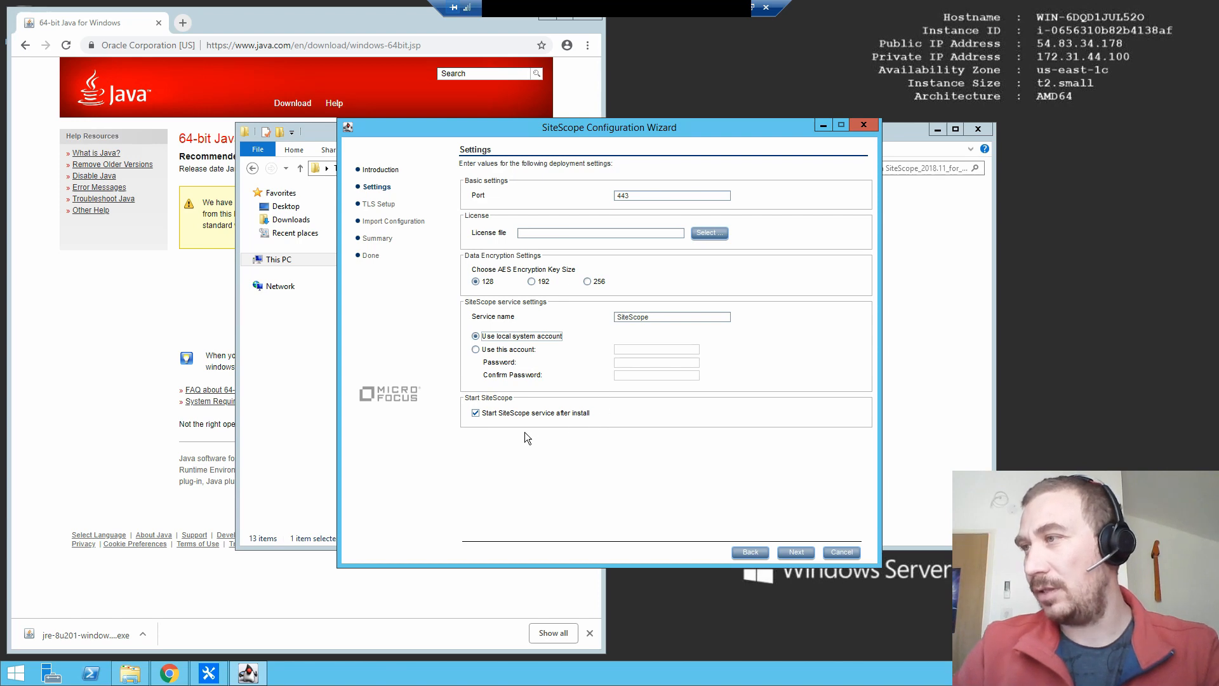
{"action": "mouse_move", "coordinate": [796, 553]}
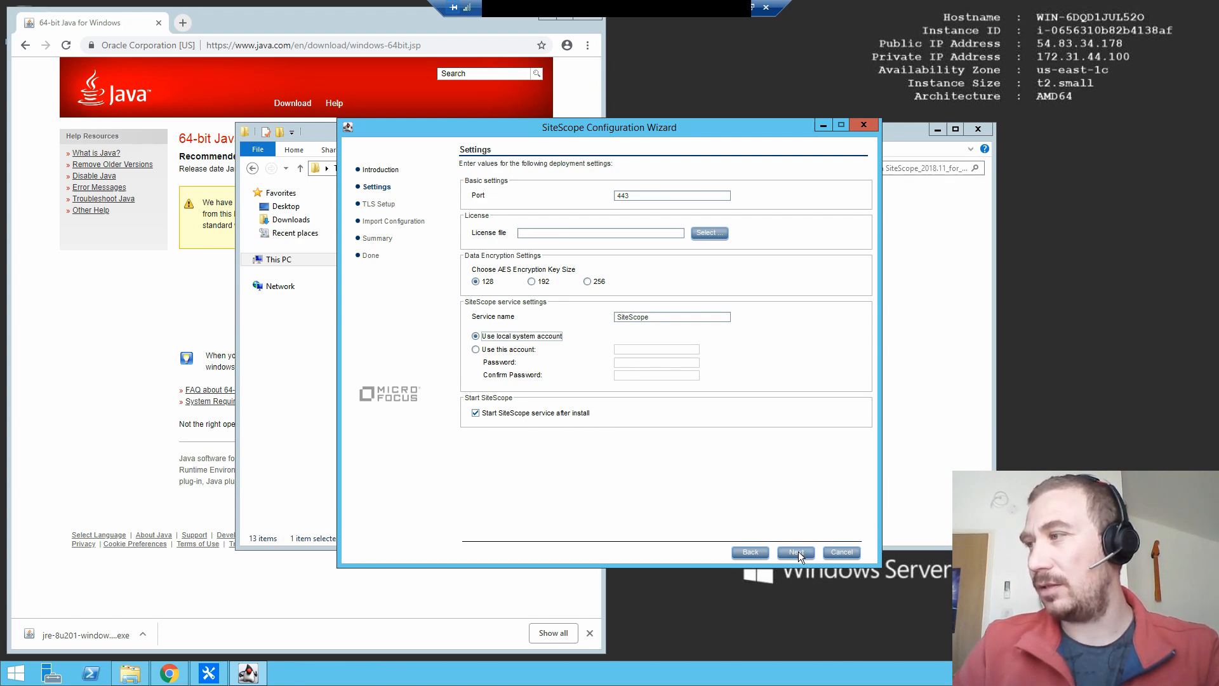
Step: Enable HTTPS with a generated self-signed certificate and enter the sitescope / microfocus names
{"action": "left_click", "coordinate": [795, 551]}
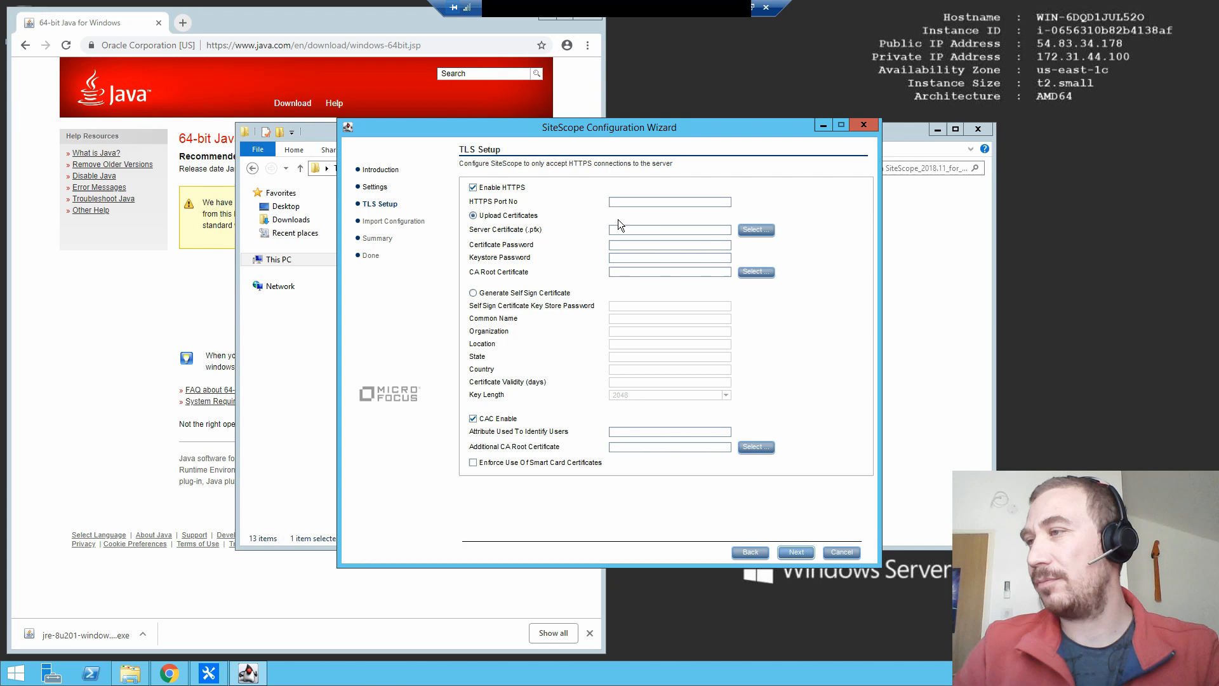
{"action": "mouse_move", "coordinate": [546, 216]}
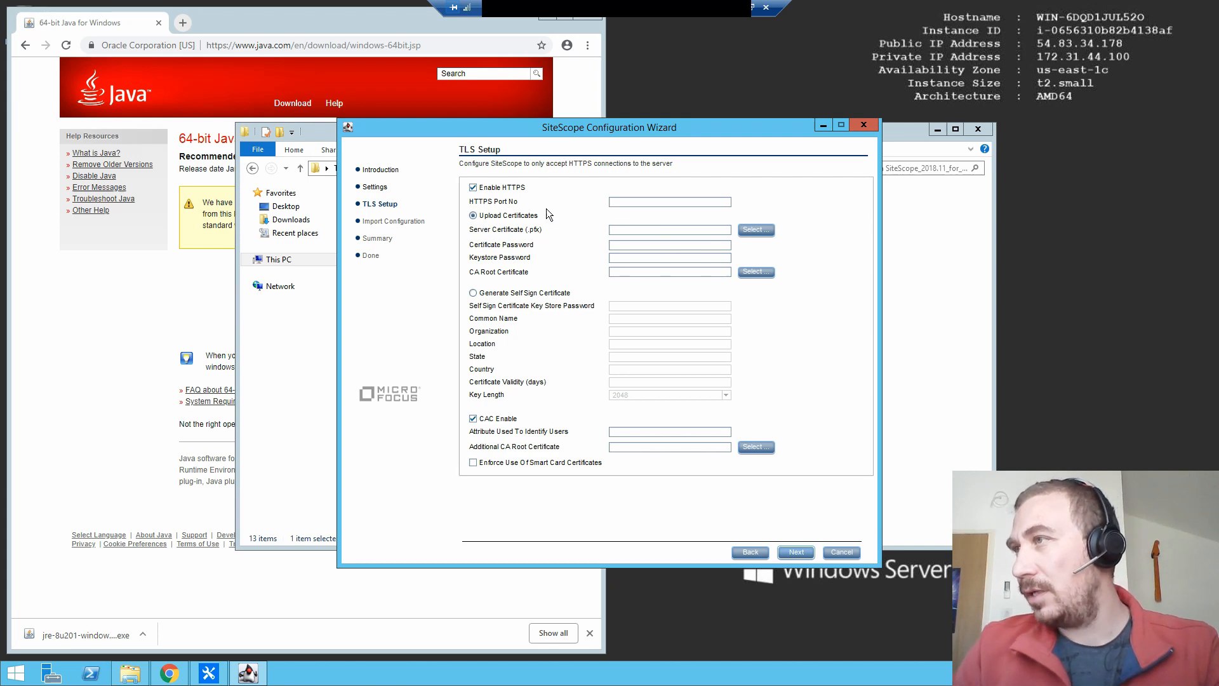
{"action": "mouse_move", "coordinate": [523, 293]}
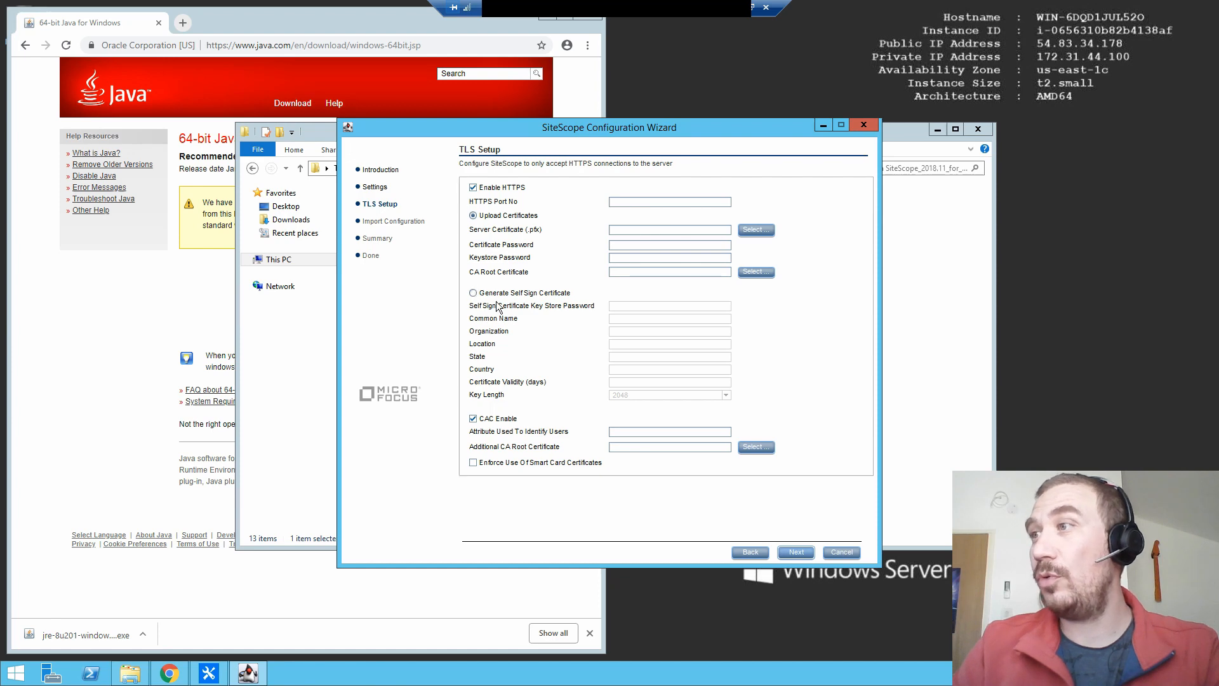
{"action": "left_click", "coordinate": [472, 292]}
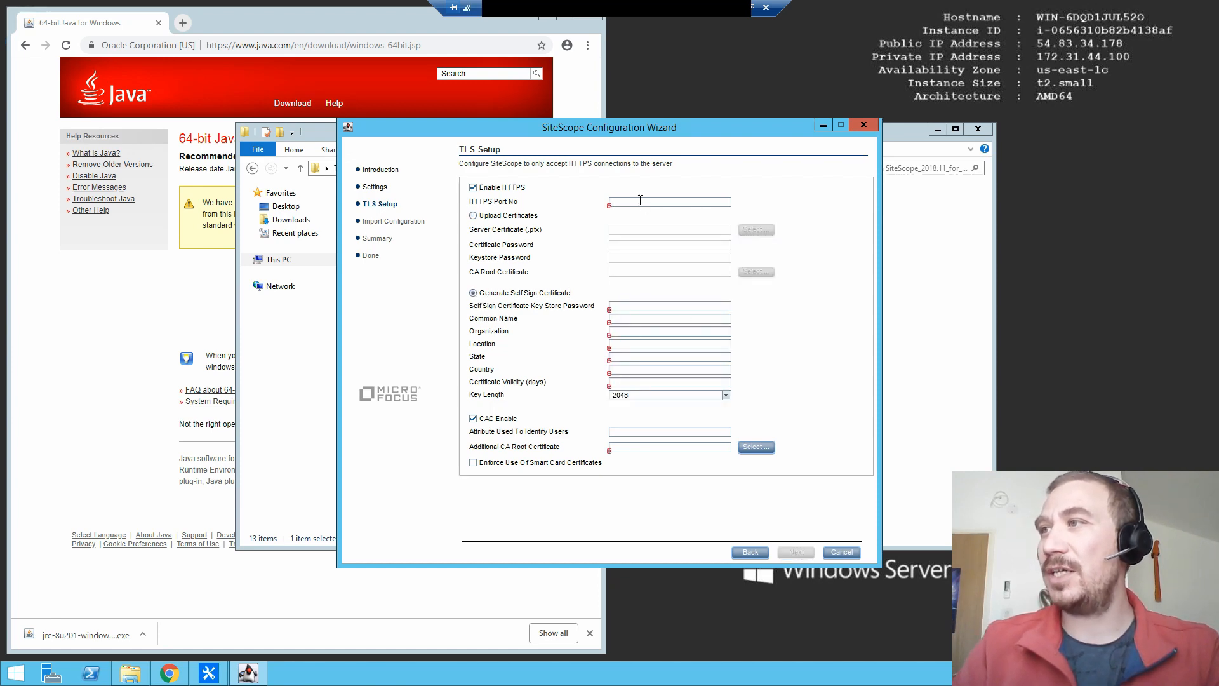
{"action": "type", "text": "yes"}
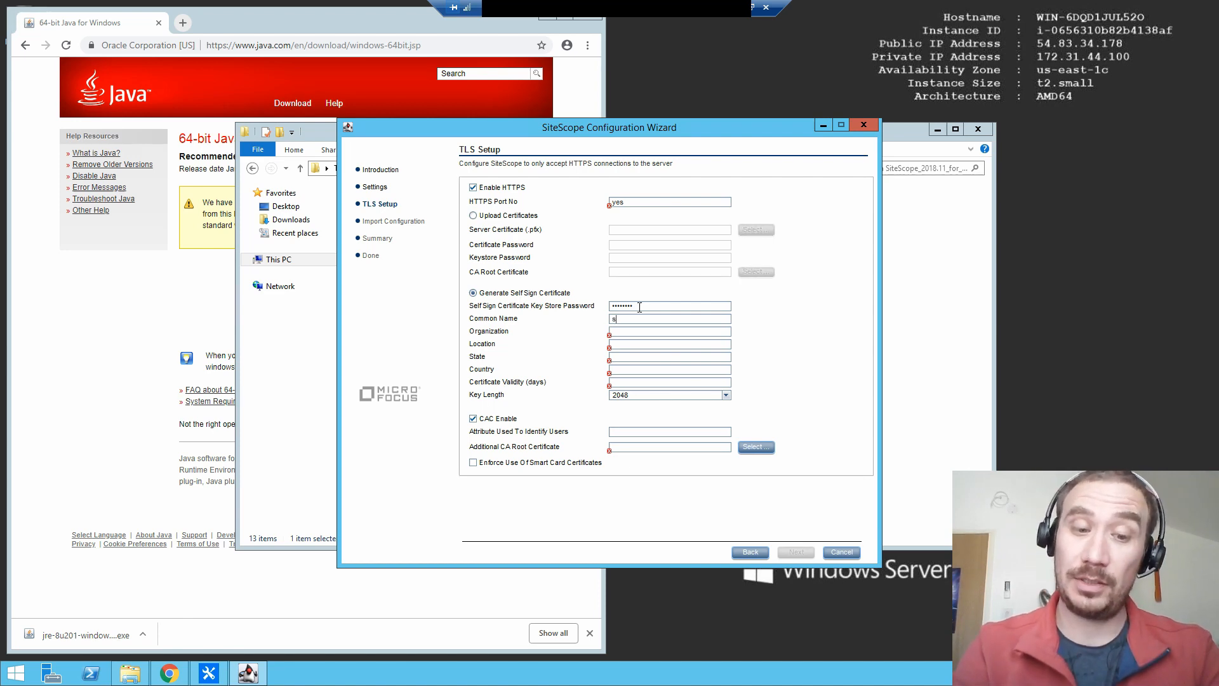
{"action": "type", "text": "ite"}
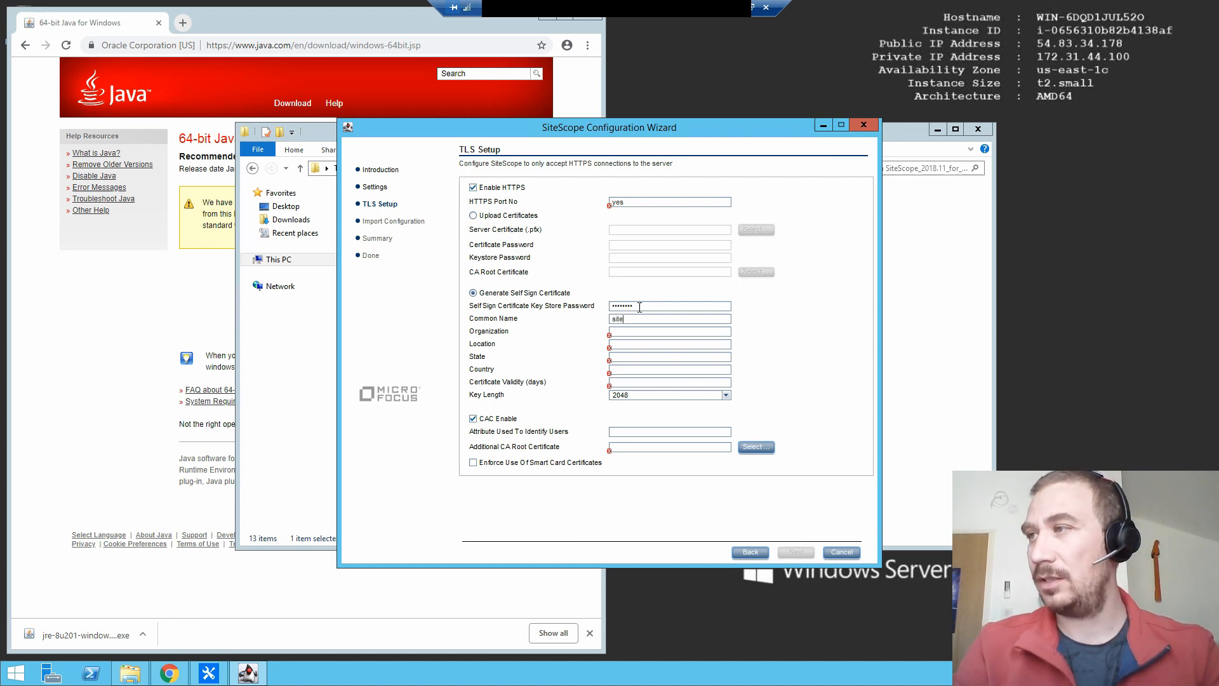
{"action": "type", "text": "sc"}
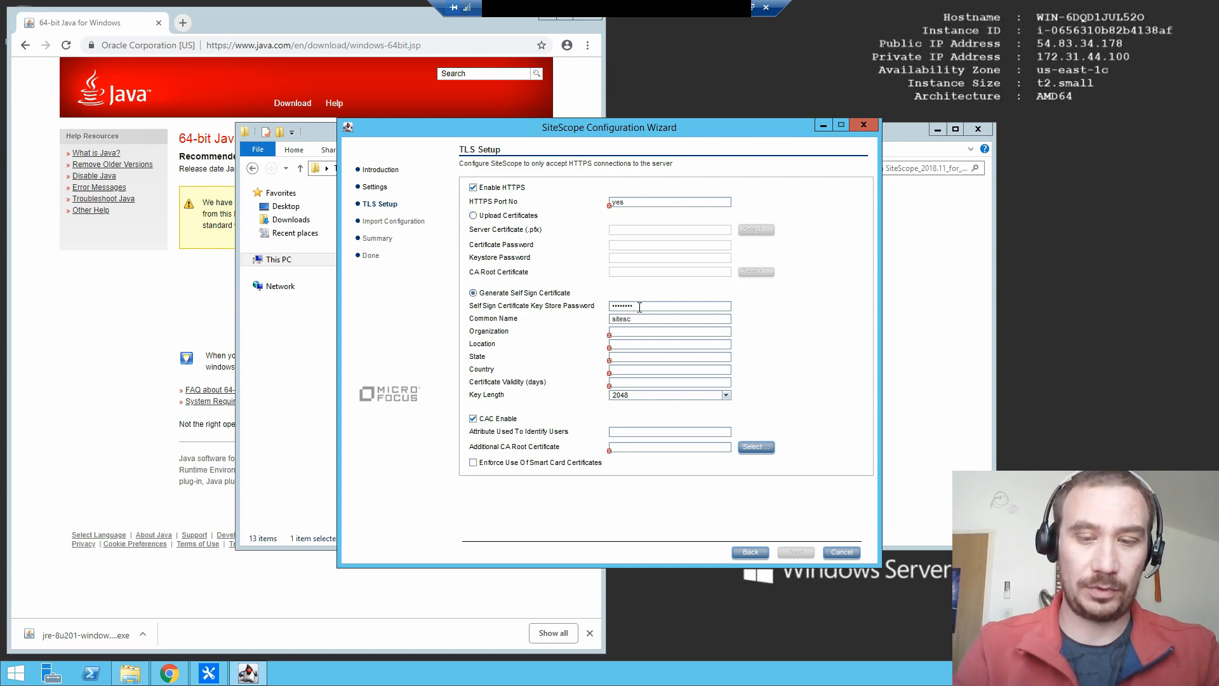
{"action": "type", "text": "ope"}
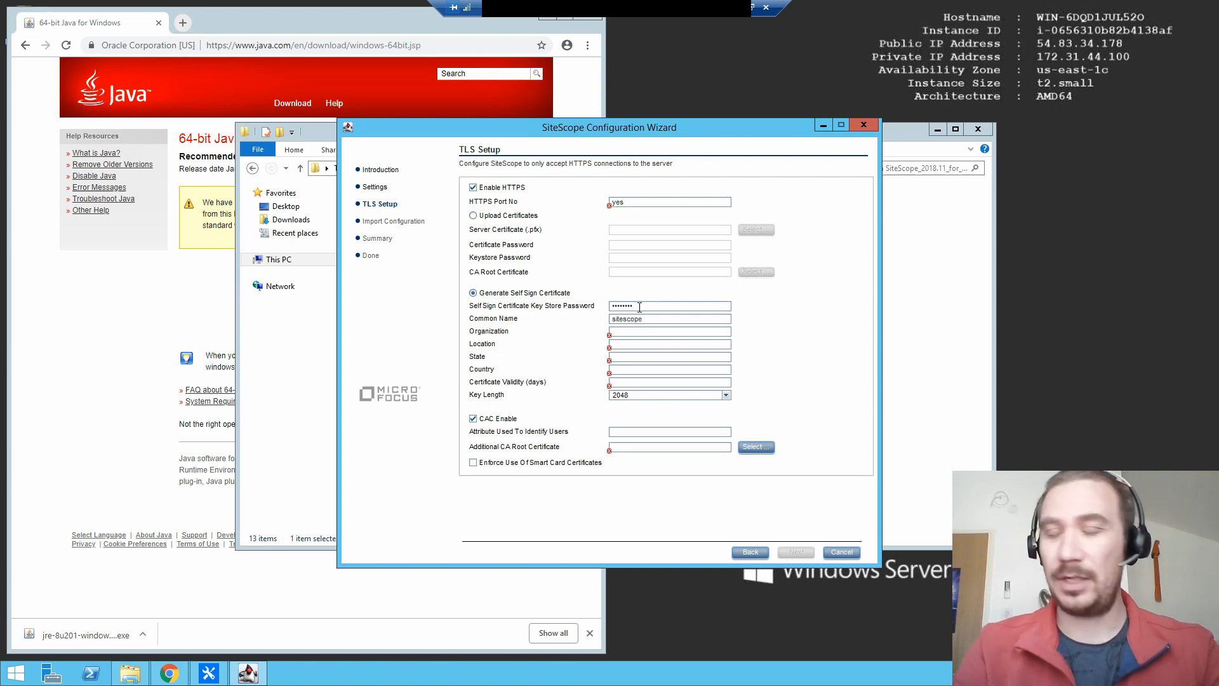
{"action": "type", "text": "mic"}
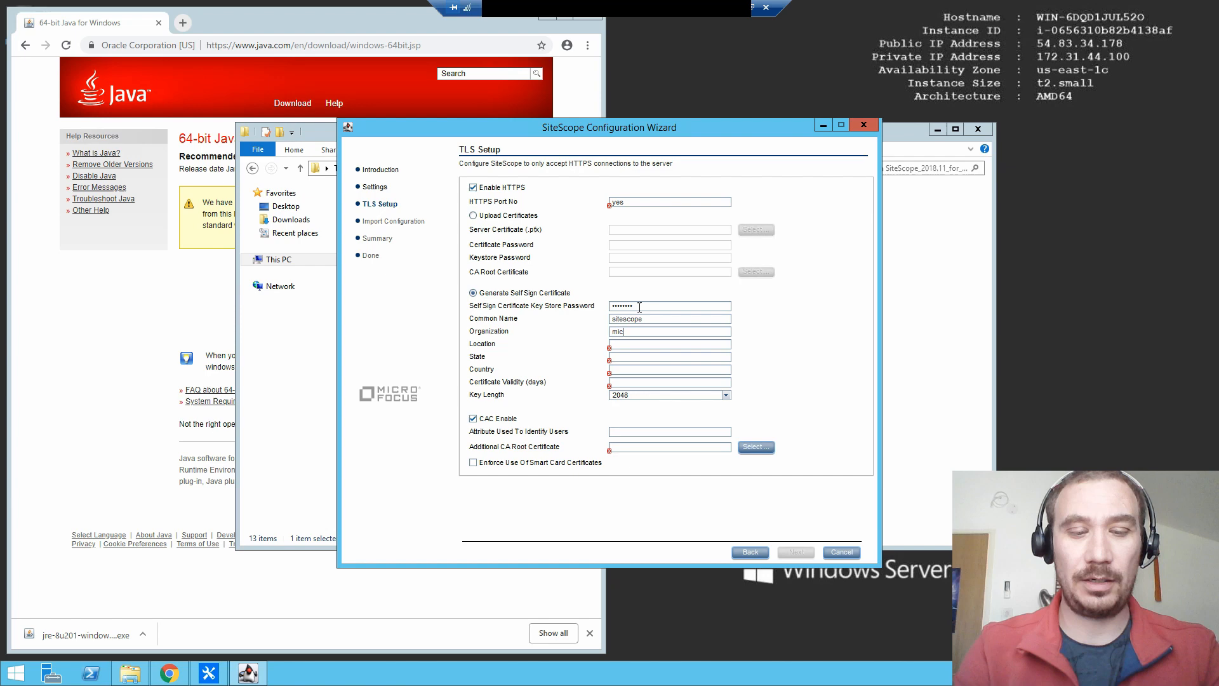
{"action": "type", "text": "rofocus"}
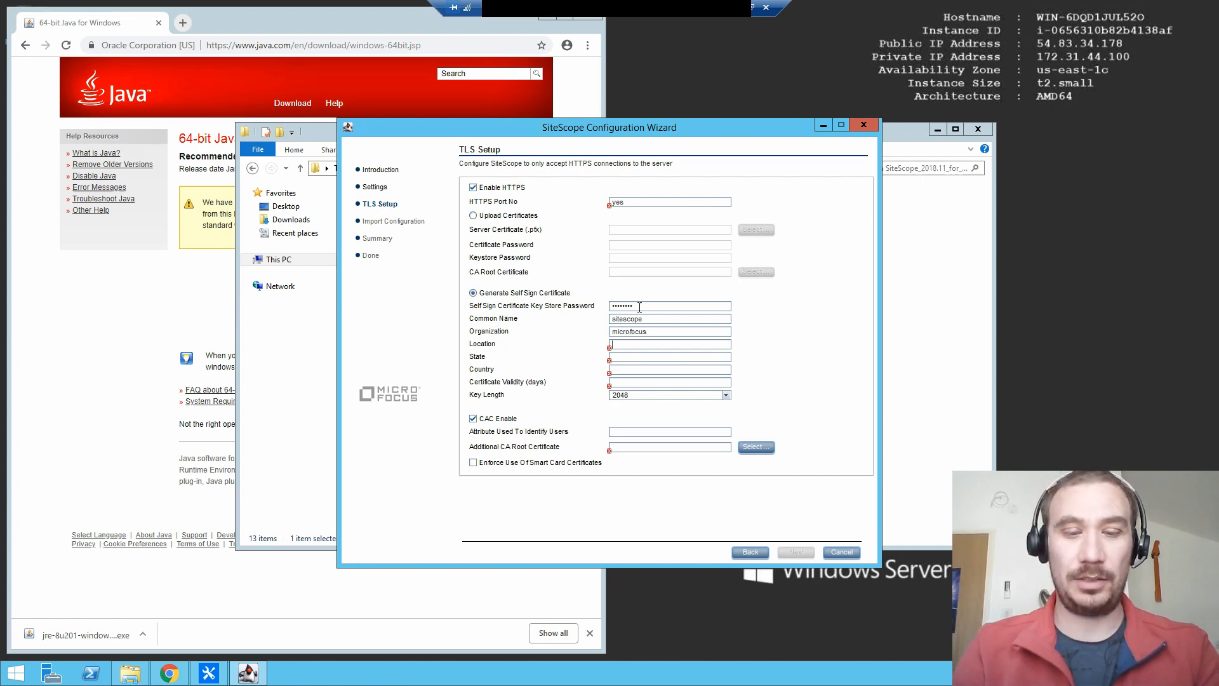
Step: Enter certificate location AWS, state AWSia, country AWSland and 1000-day validity
{"action": "type", "text": "AWS"}
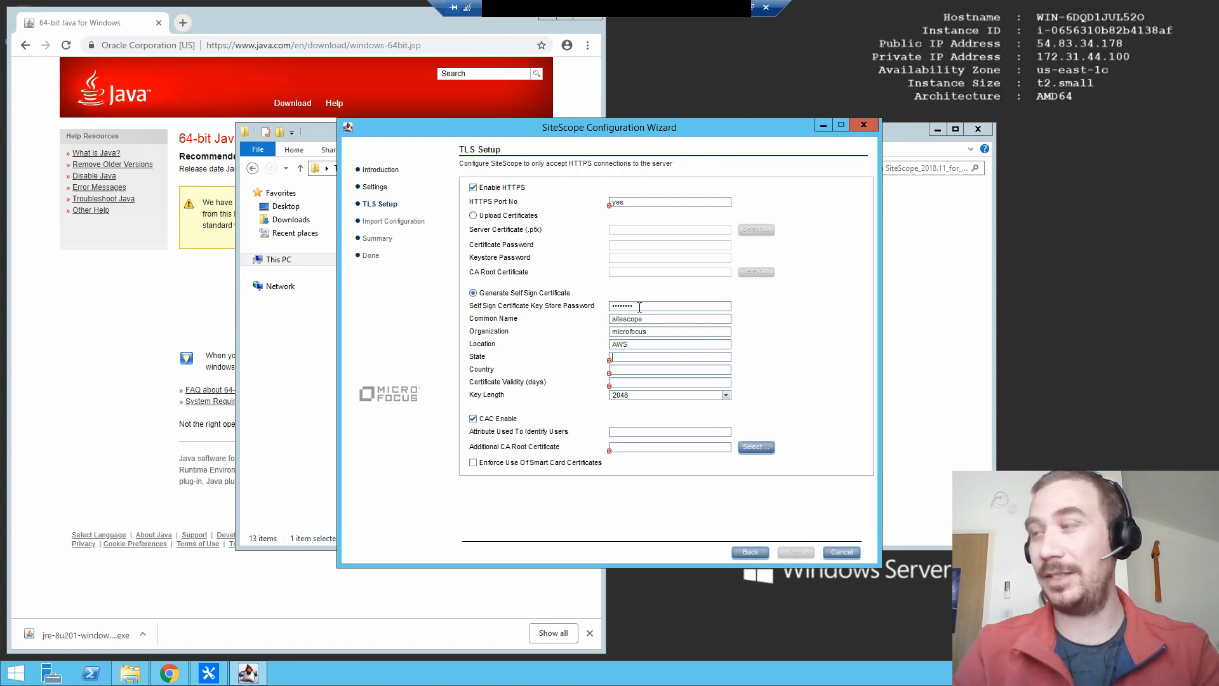
{"action": "type", "text": "AWS"}
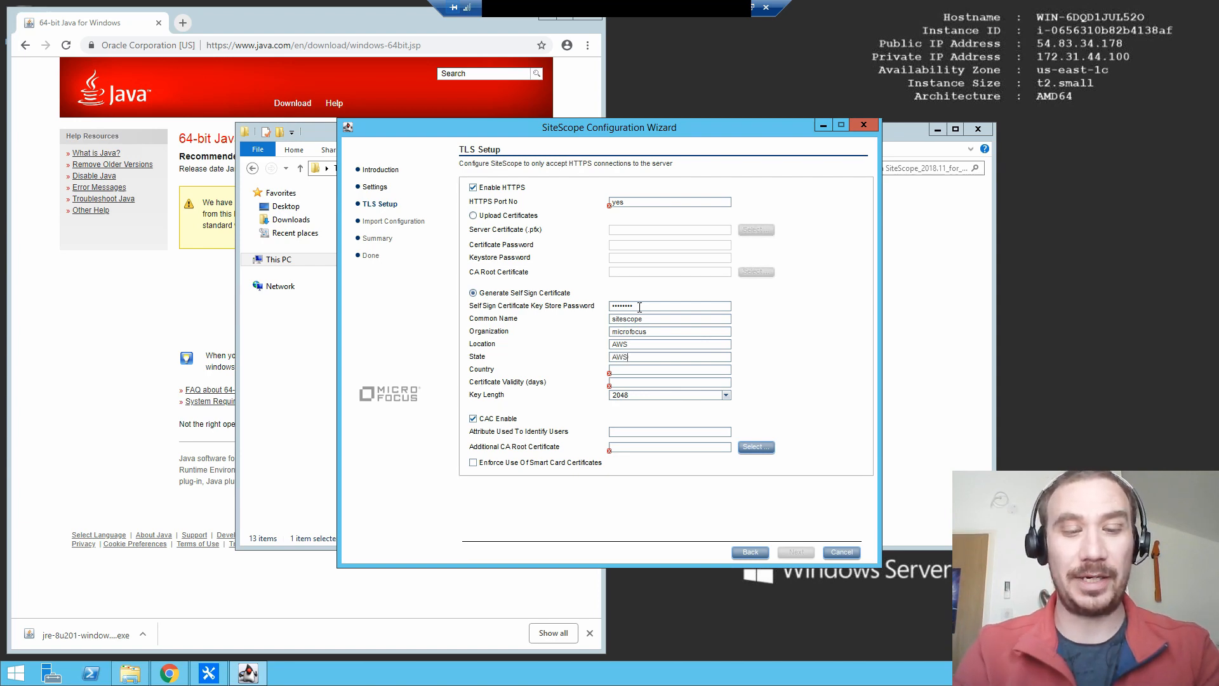
{"action": "type", "text": "ia"}
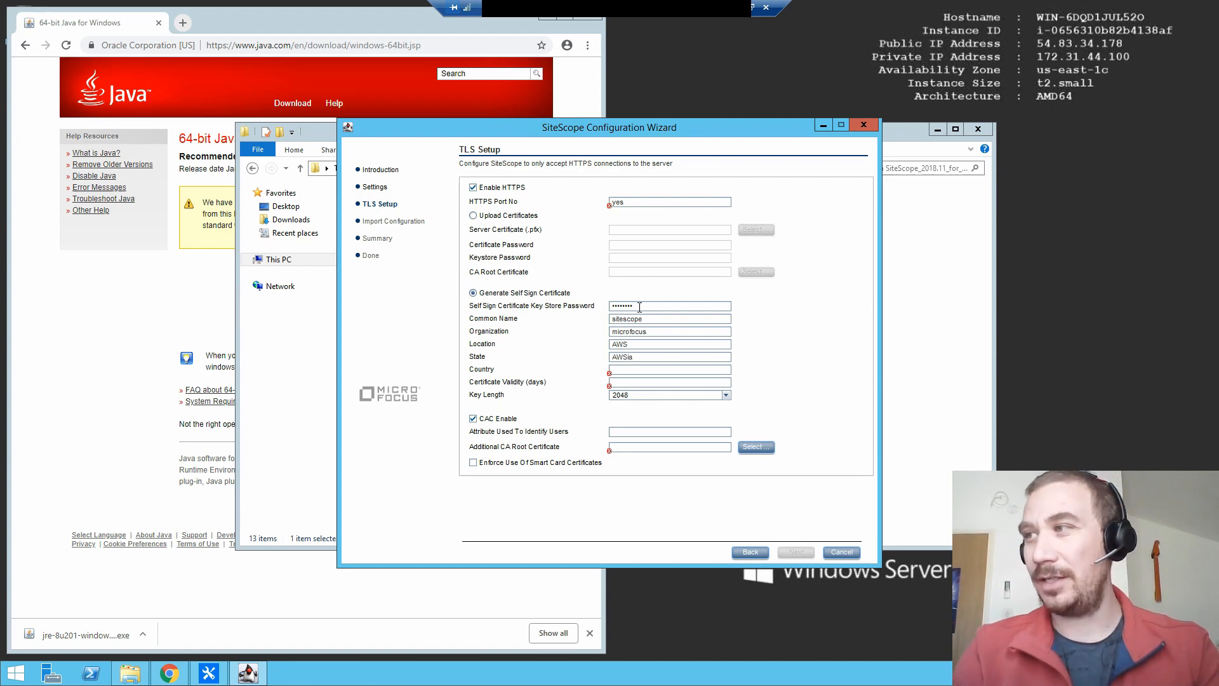
{"action": "type", "text": "AWSland"}
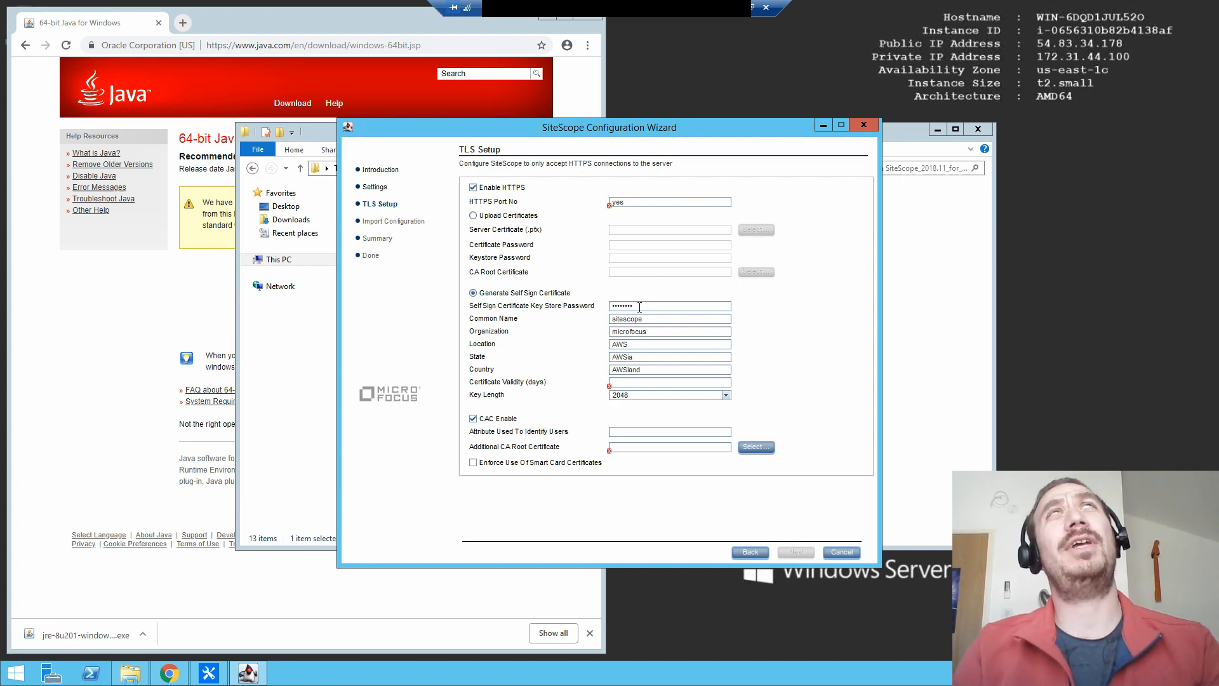
{"action": "type", "text": "100"}
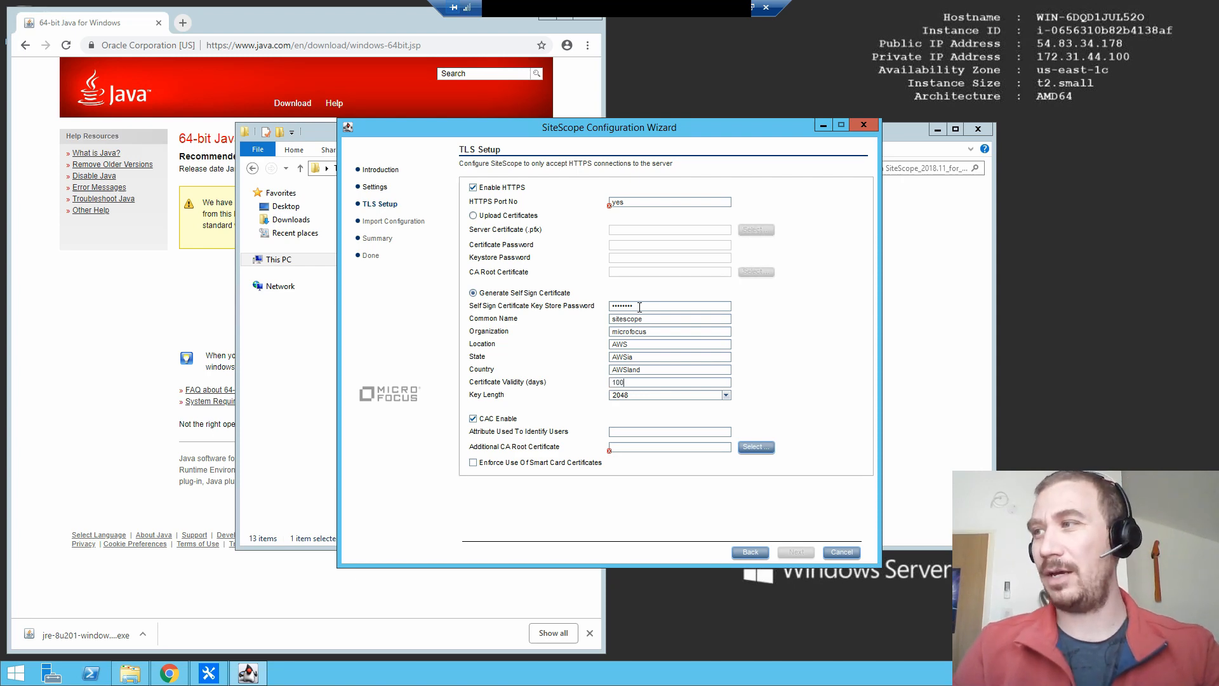
{"action": "type", "text": "0"}
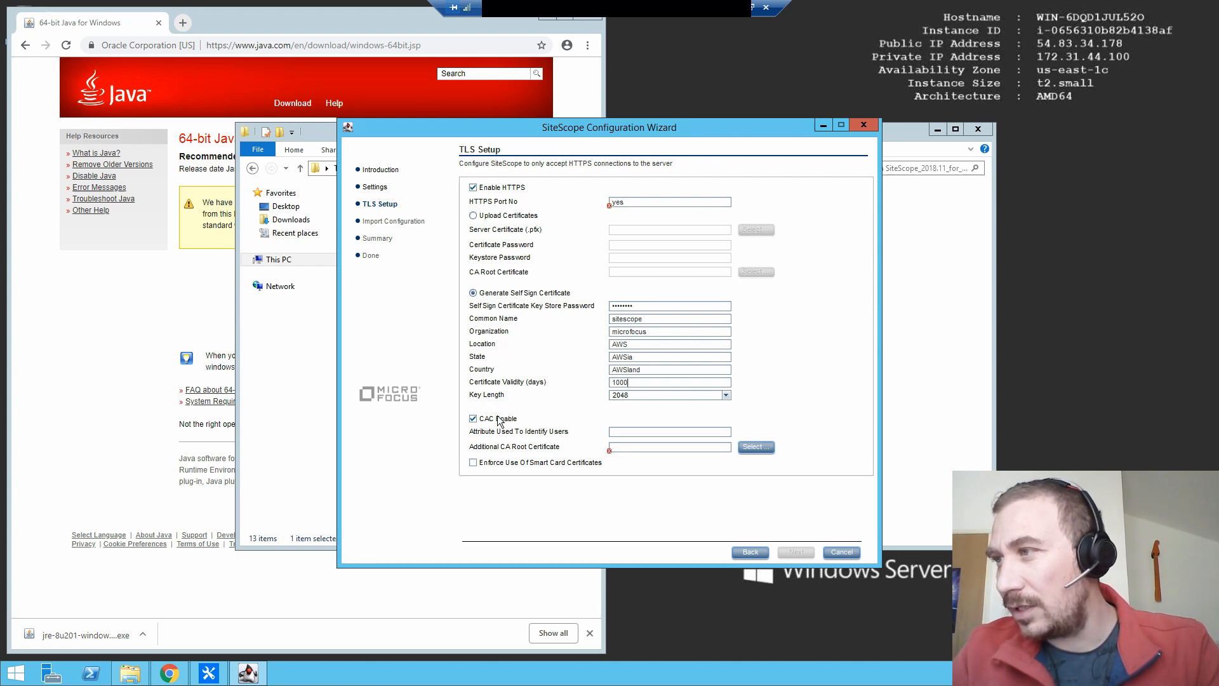
Step: Disable CAC, set the HTTPS port to 443 and continue to Import Configuration
{"action": "left_click", "coordinate": [472, 418]}
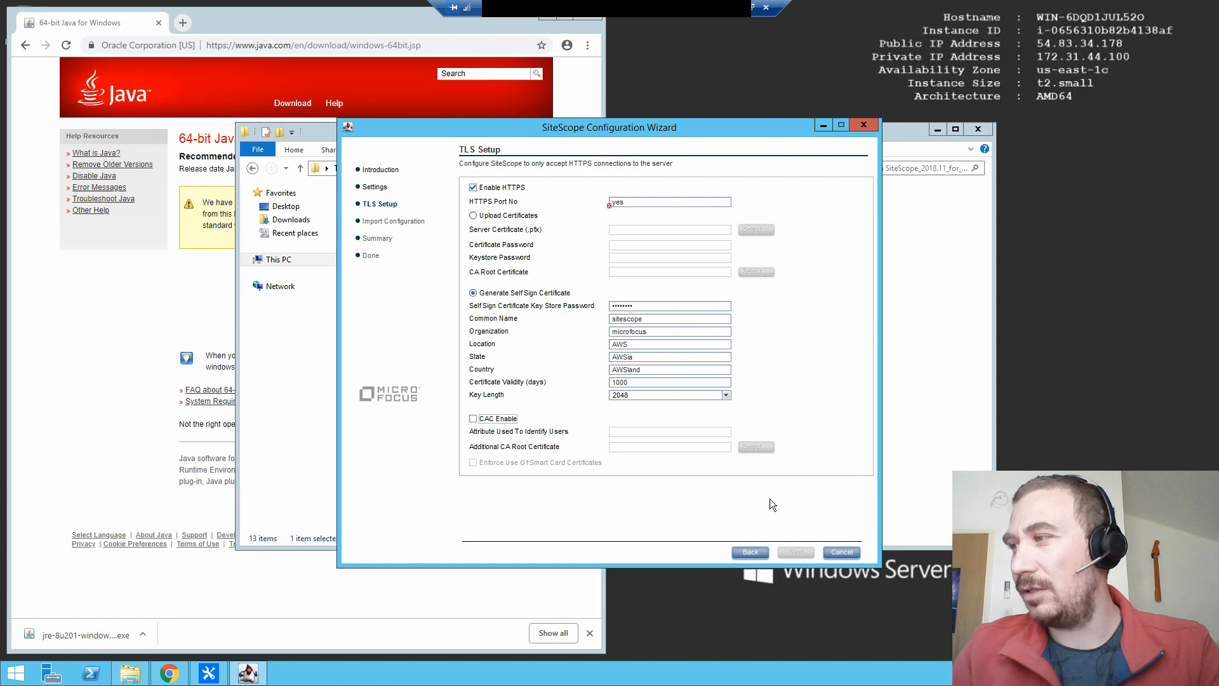
{"action": "mouse_move", "coordinate": [702, 431]}
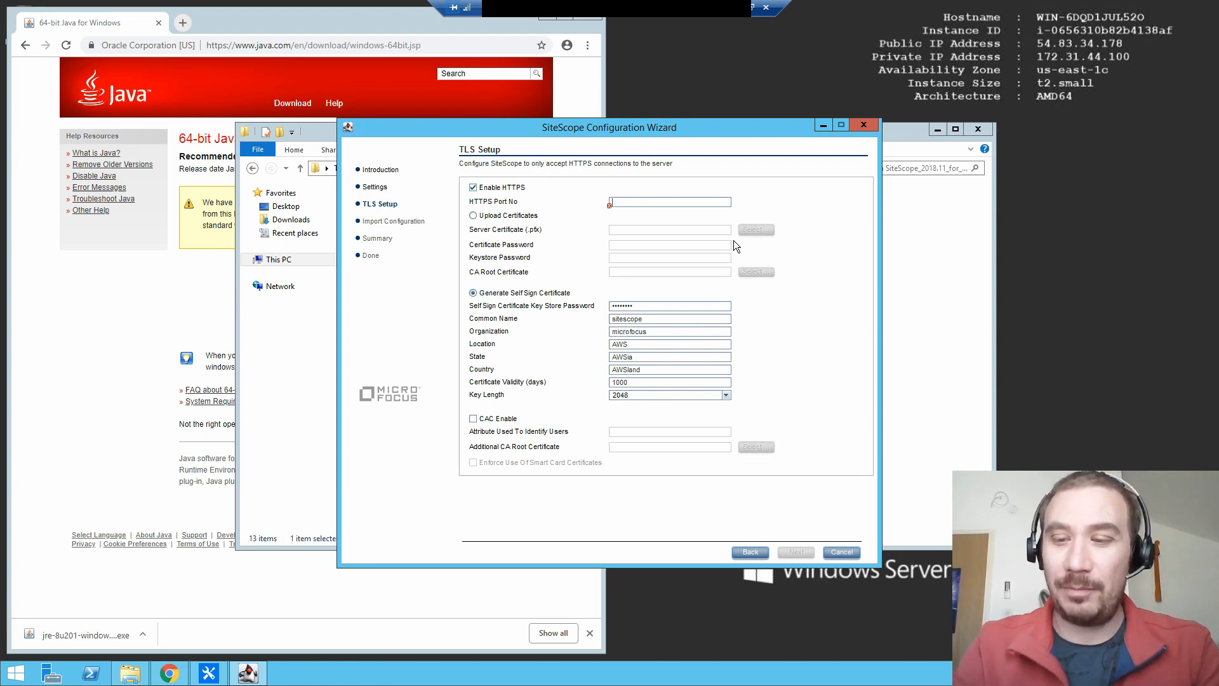
{"action": "type", "text": "444"}
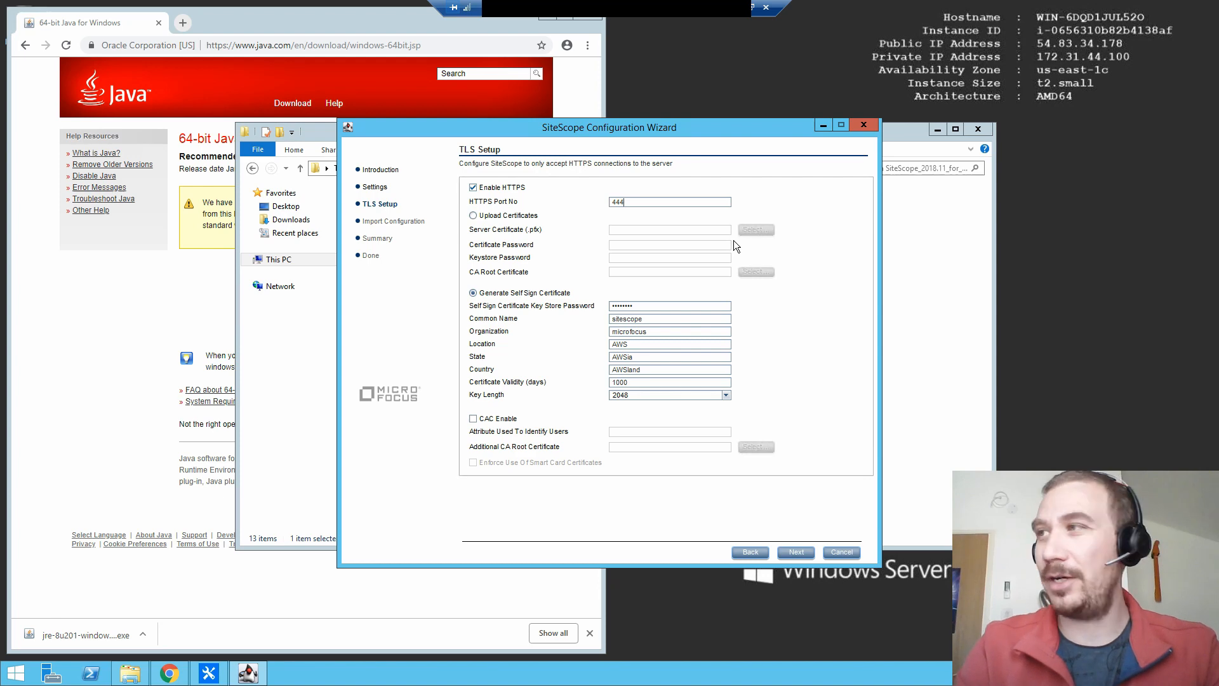
{"action": "key", "text": "backspace"}
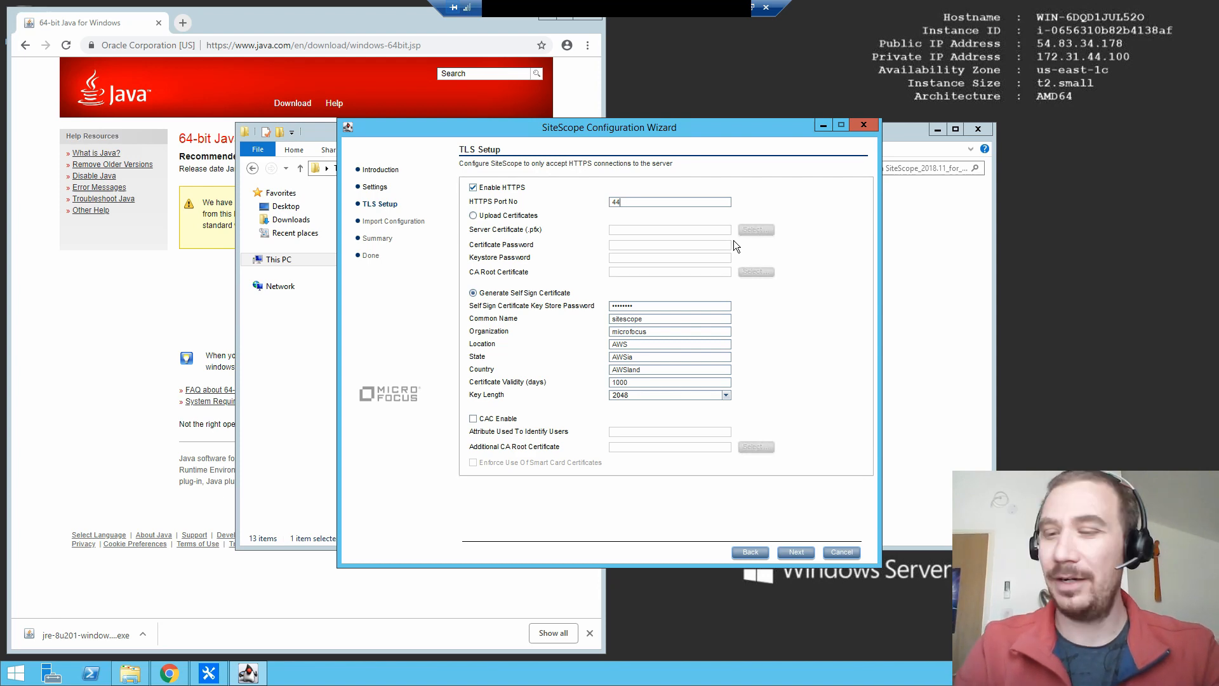
{"action": "type", "text": "3"}
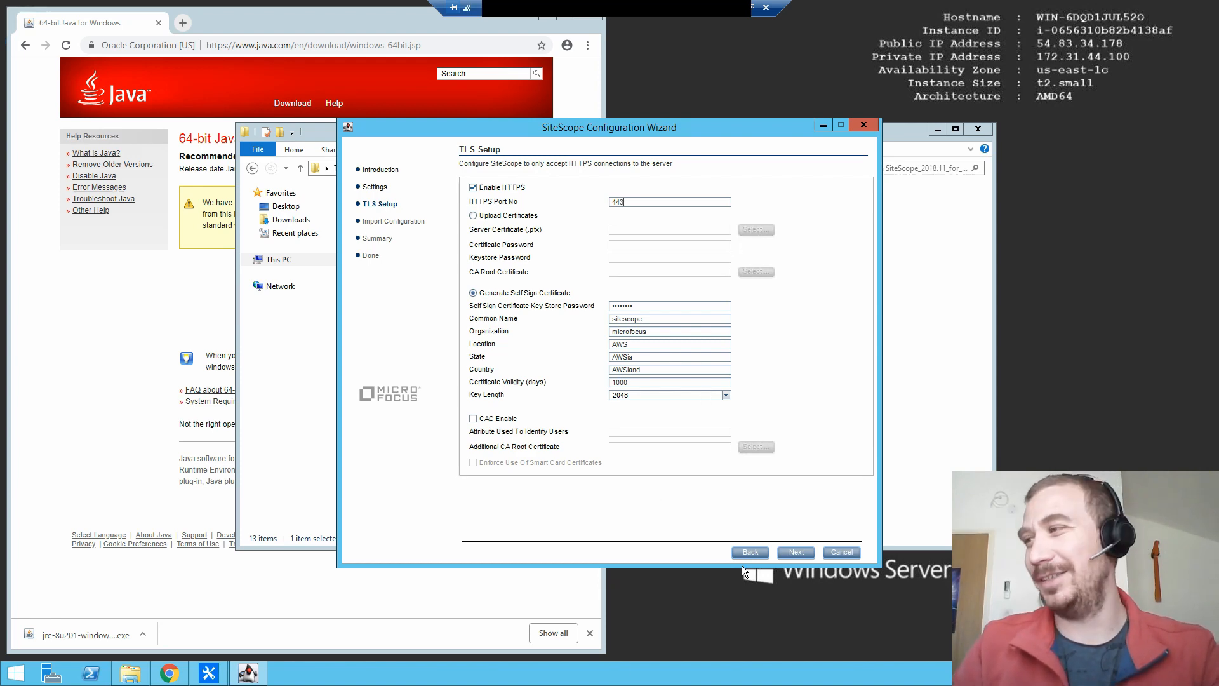
{"action": "left_click", "coordinate": [794, 552]}
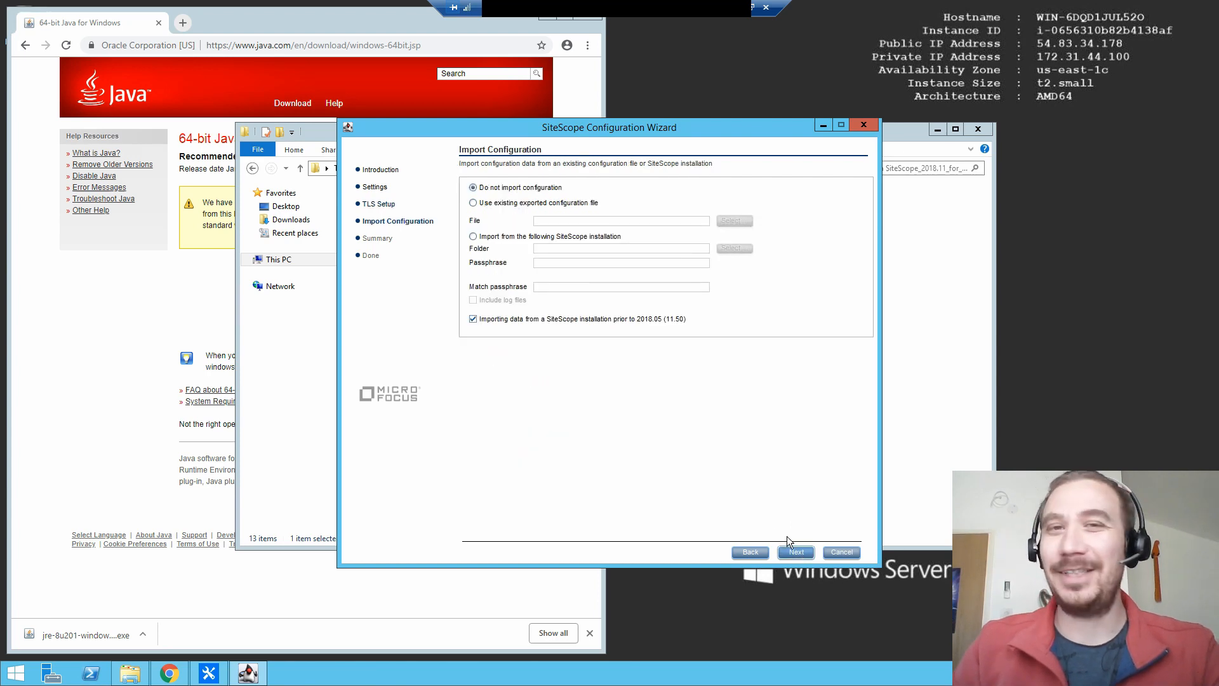
{"action": "mouse_move", "coordinate": [739, 358]}
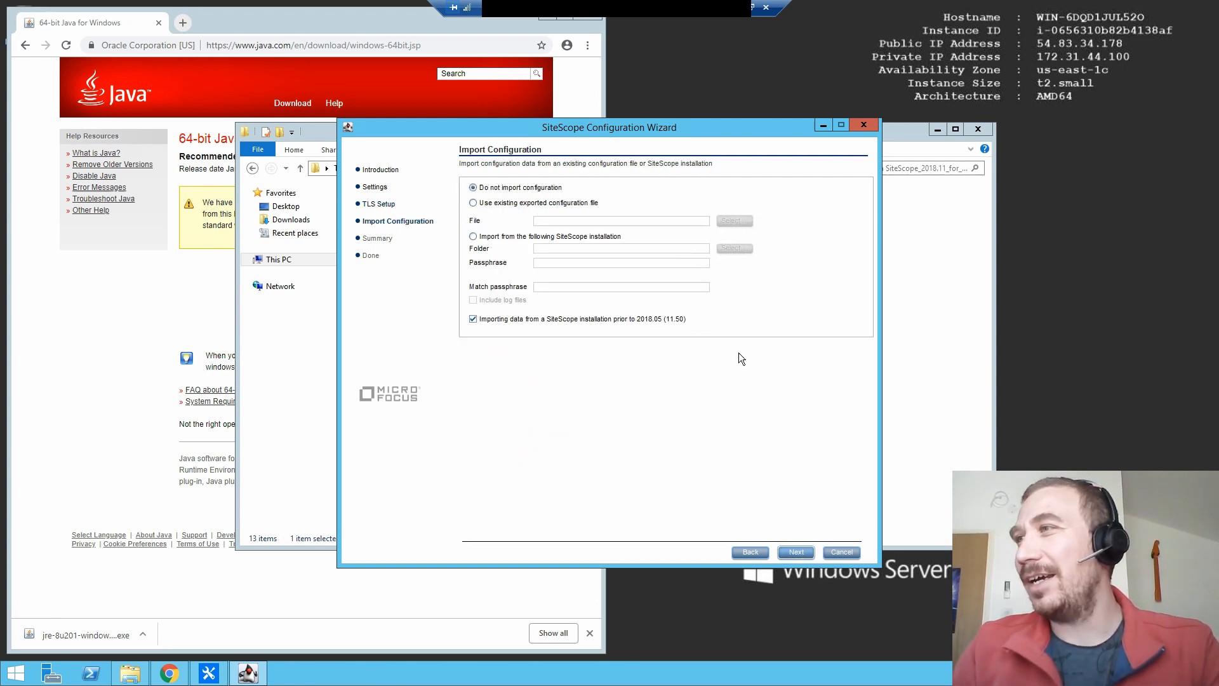
Step: Skip configuration import and apply the summarized HTTPS-on-443 self-signed setup
{"action": "left_click", "coordinate": [795, 551]}
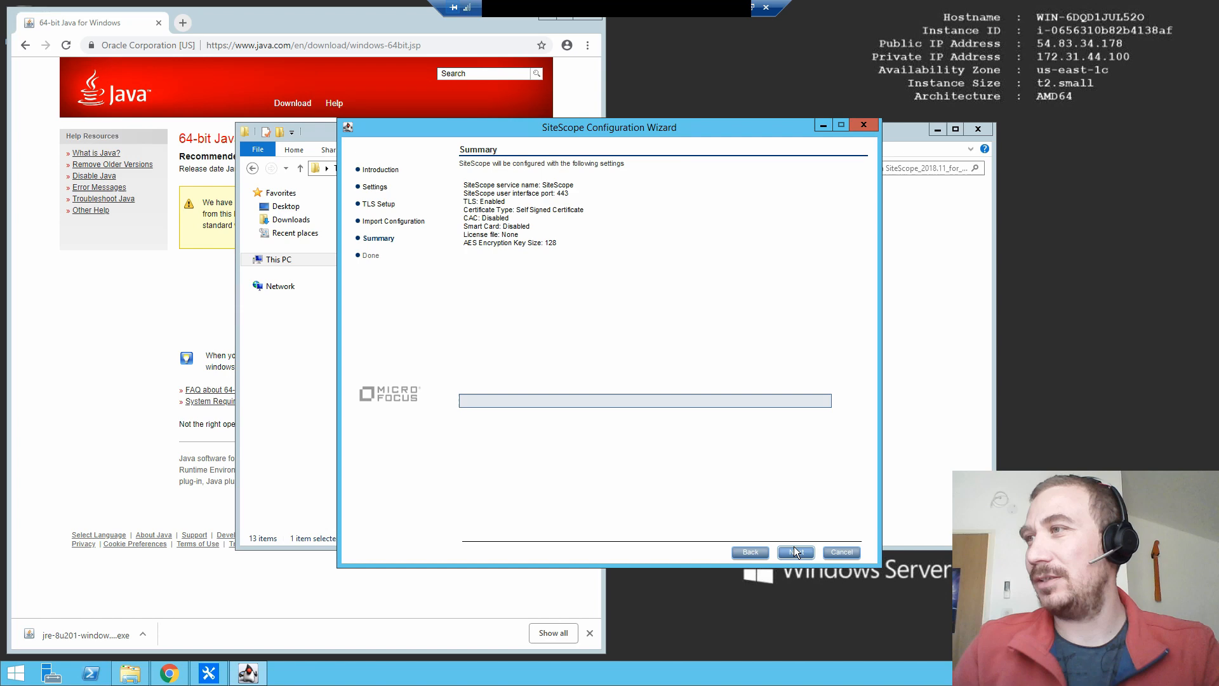
{"action": "mouse_move", "coordinate": [695, 302]}
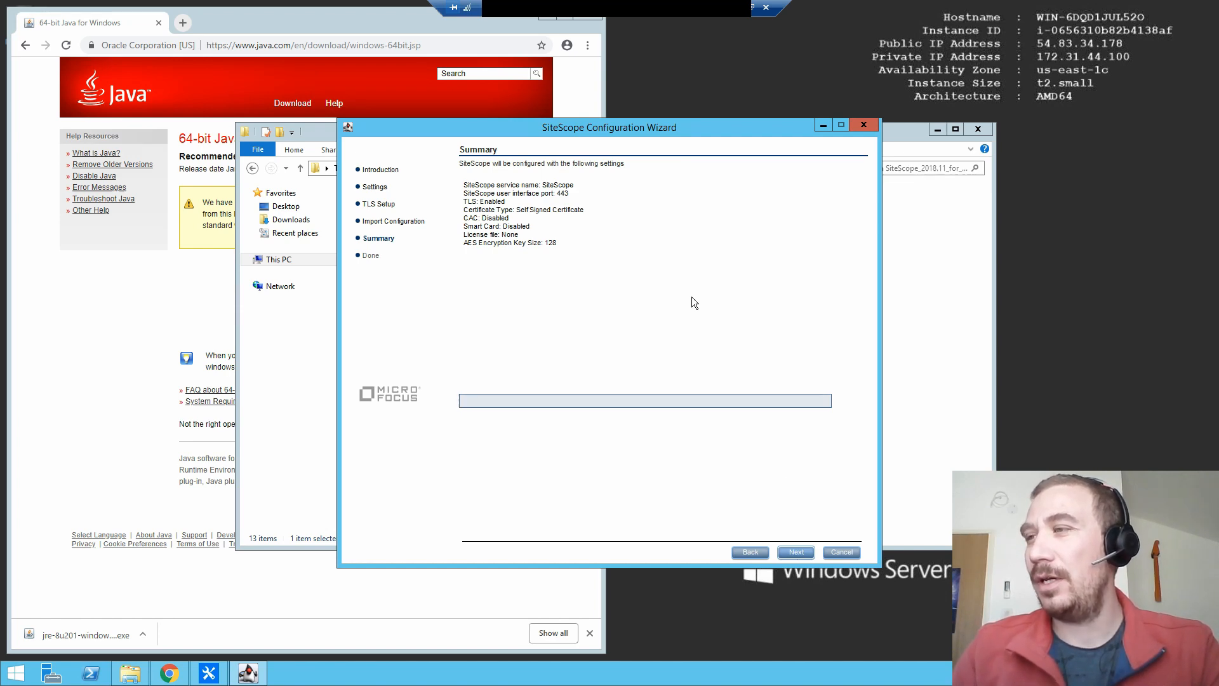
{"action": "mouse_move", "coordinate": [754, 406]}
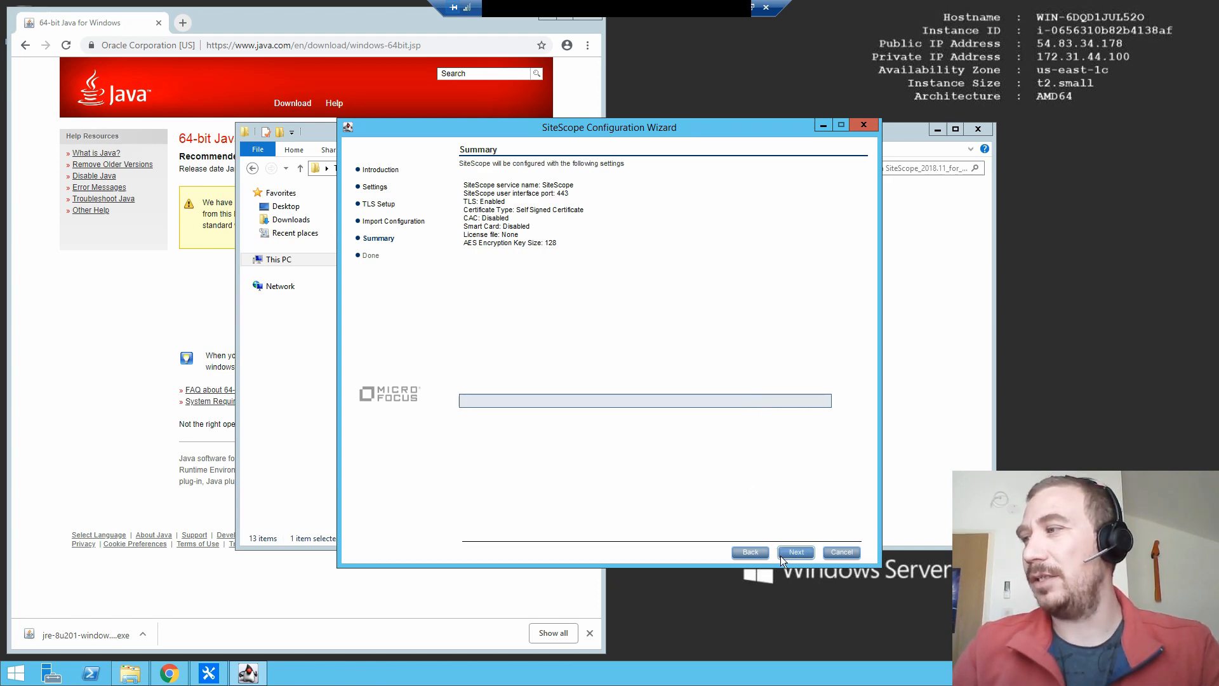
{"action": "left_click", "coordinate": [795, 552]}
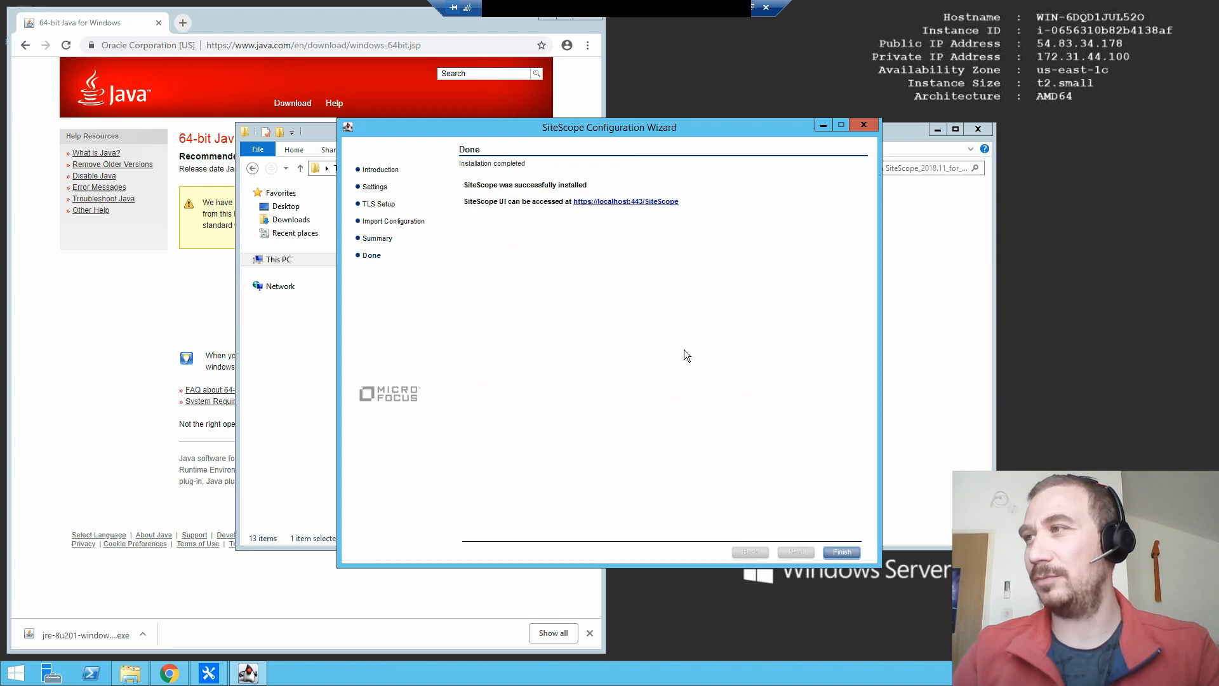
{"action": "mouse_move", "coordinate": [731, 443]}
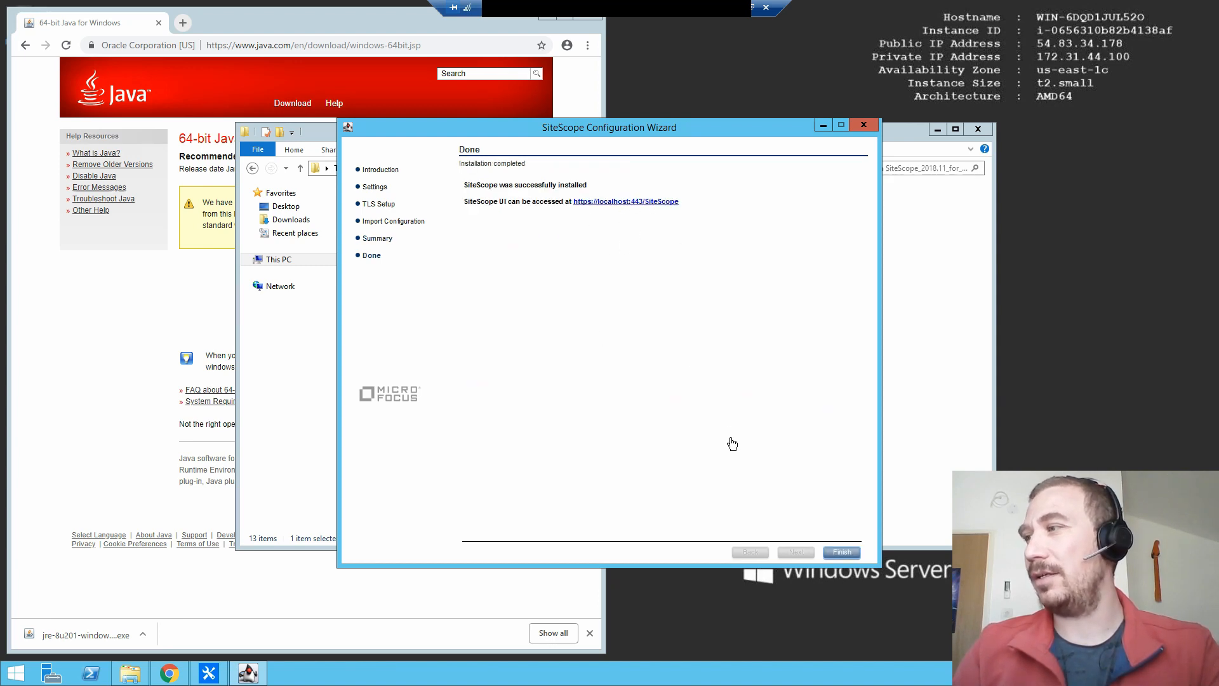
Step: Finish the Configuration Wizard and quit the completed SiteScope 2018.11 installer
{"action": "left_click", "coordinate": [841, 552]}
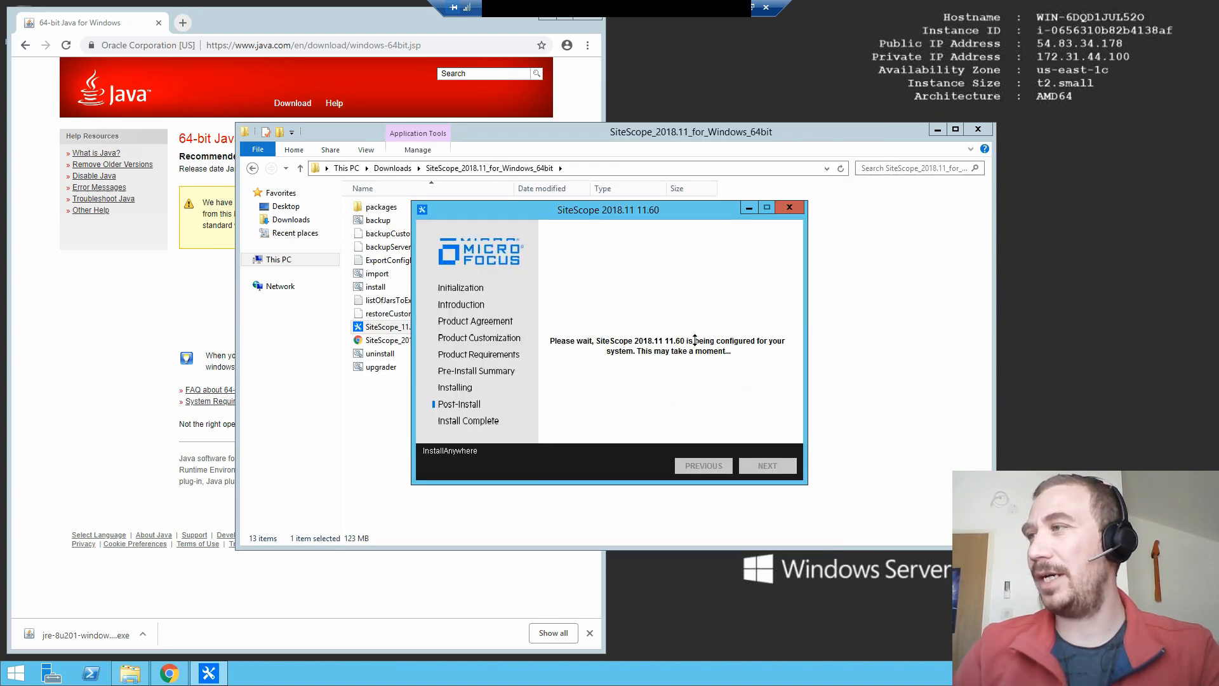
{"action": "mouse_move", "coordinate": [655, 355]}
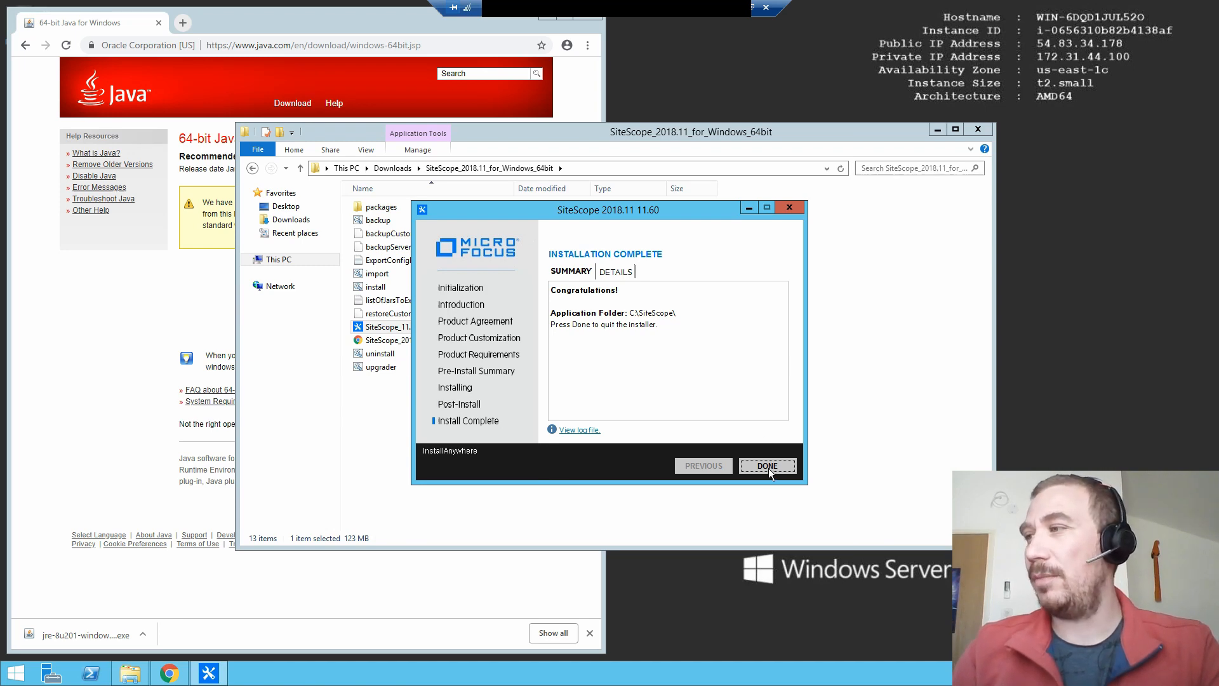
{"action": "left_click", "coordinate": [765, 465]}
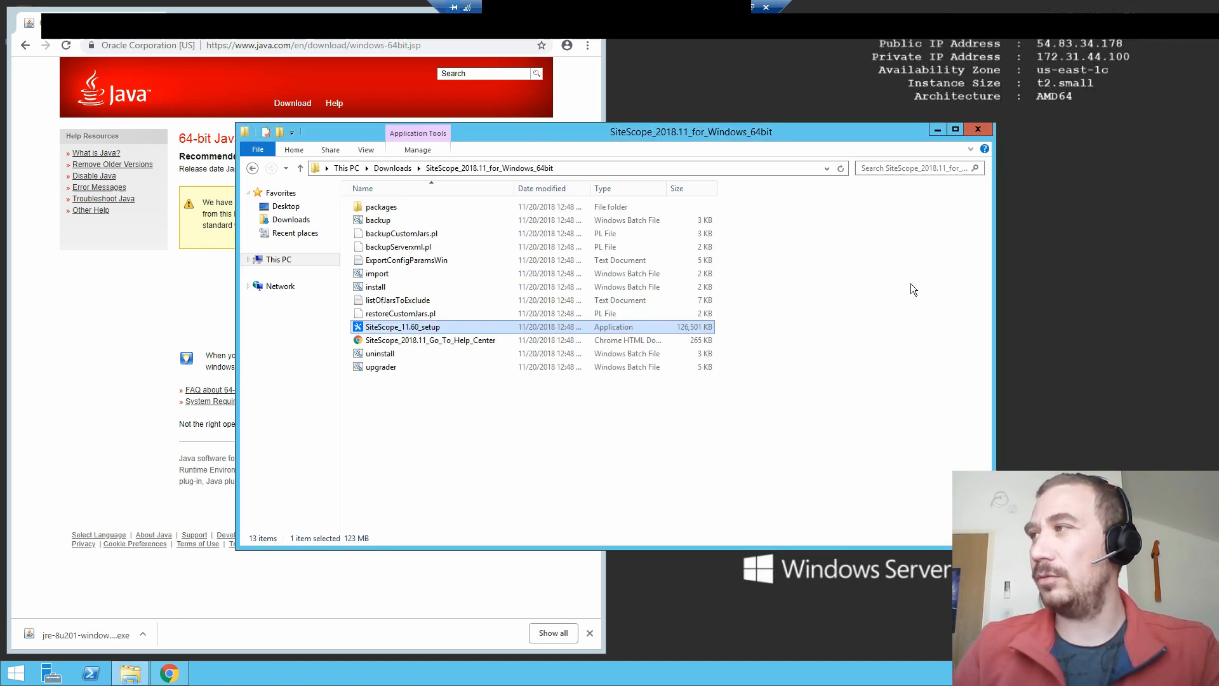
{"action": "mouse_move", "coordinate": [981, 131]}
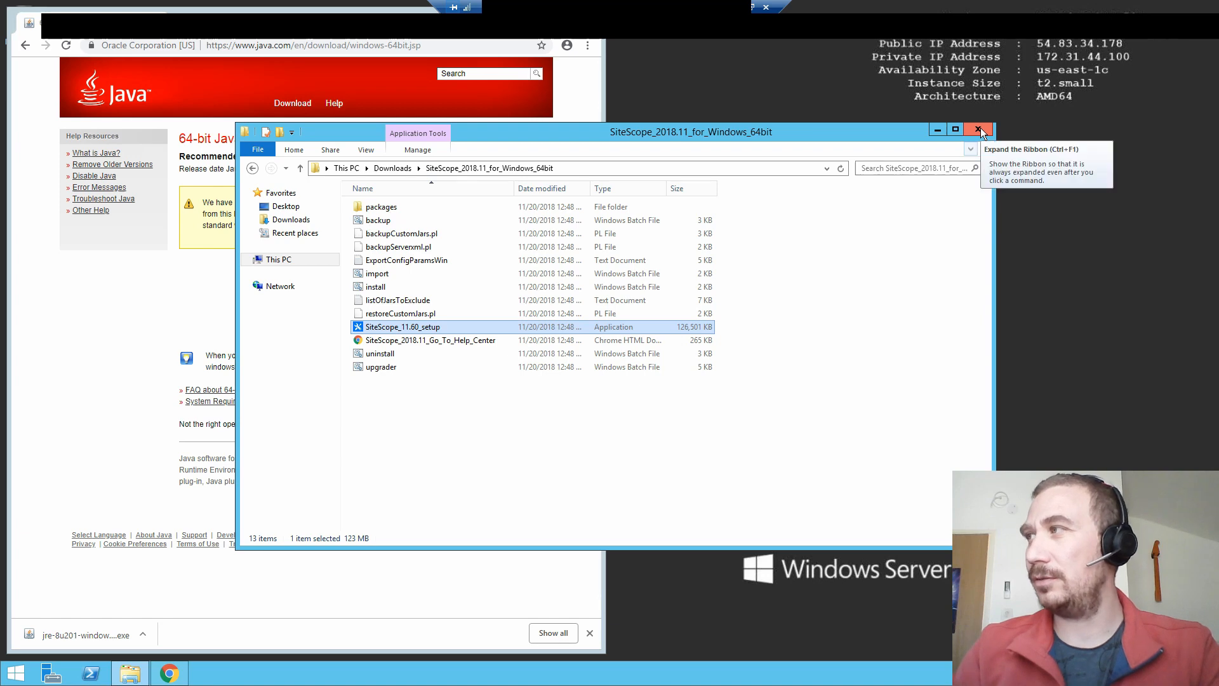
{"action": "mouse_move", "coordinate": [979, 130]}
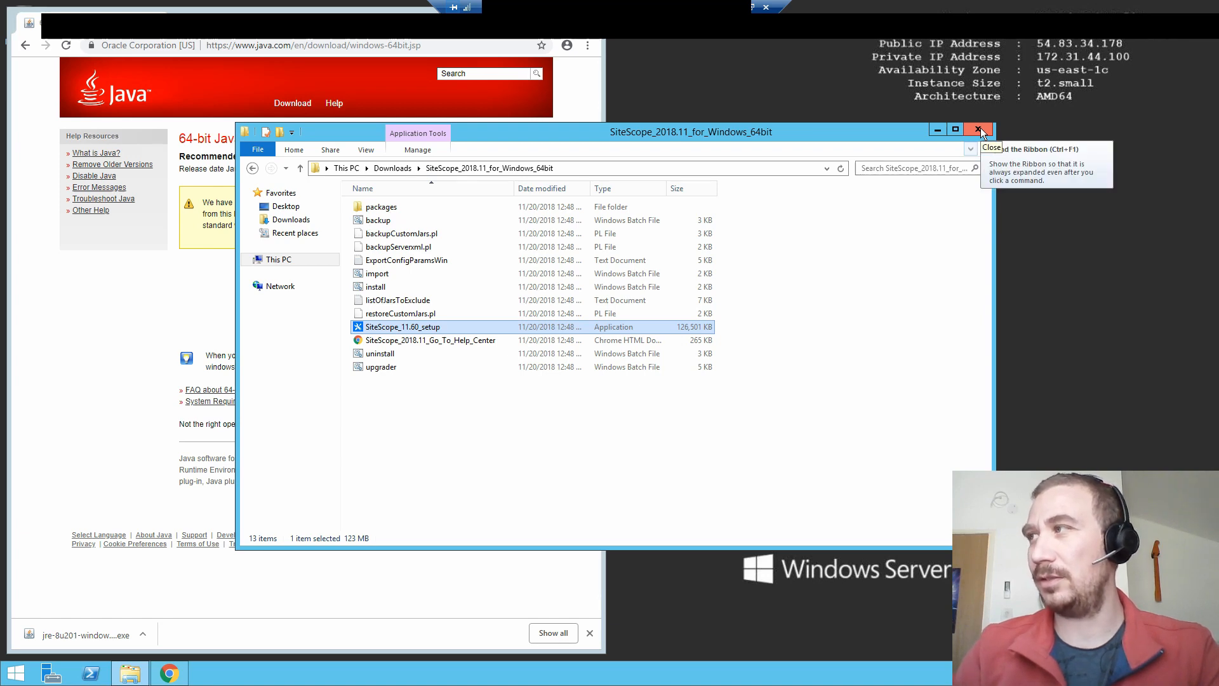
Step: Close the SiteScope_2018.11_for_Windows_64bit File Explorer window
{"action": "left_click", "coordinate": [979, 130]}
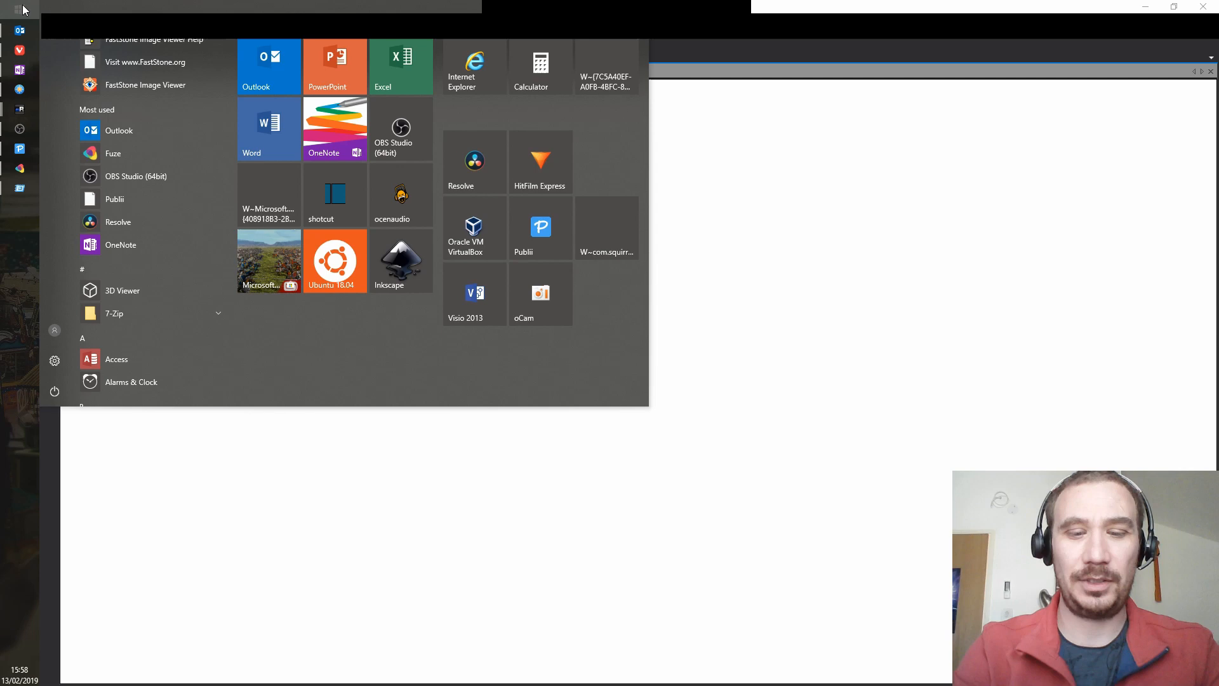
{"action": "type", "text": "inter"}
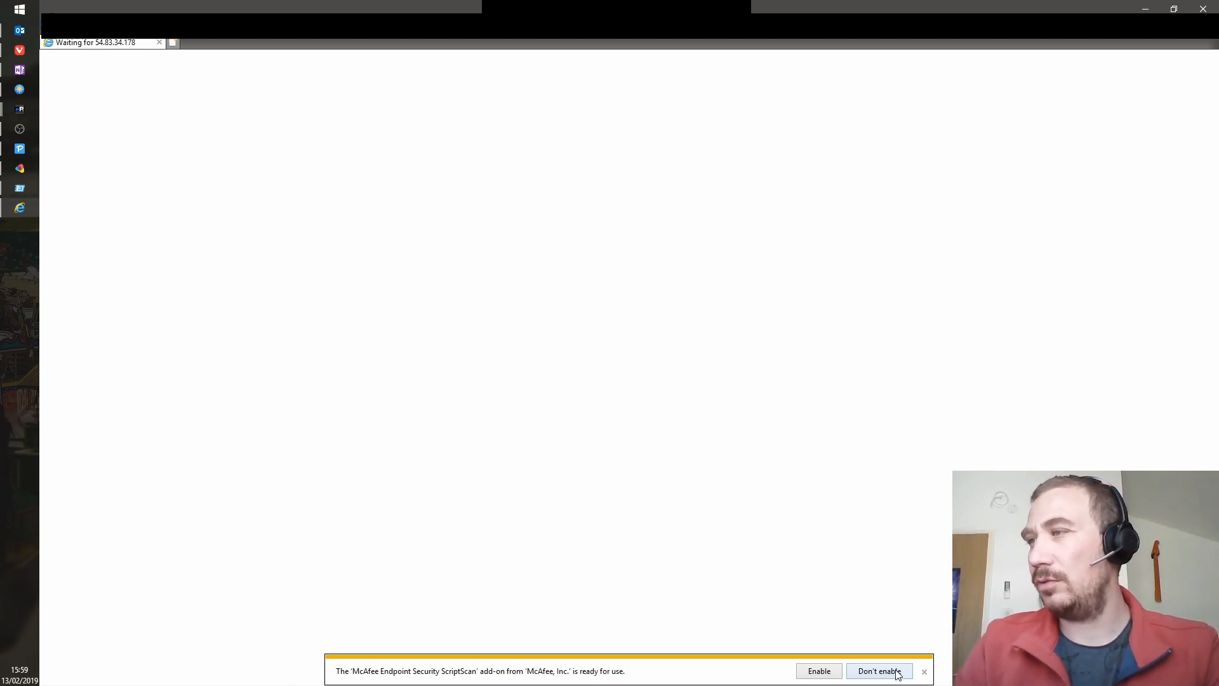
{"action": "left_click", "coordinate": [879, 670]}
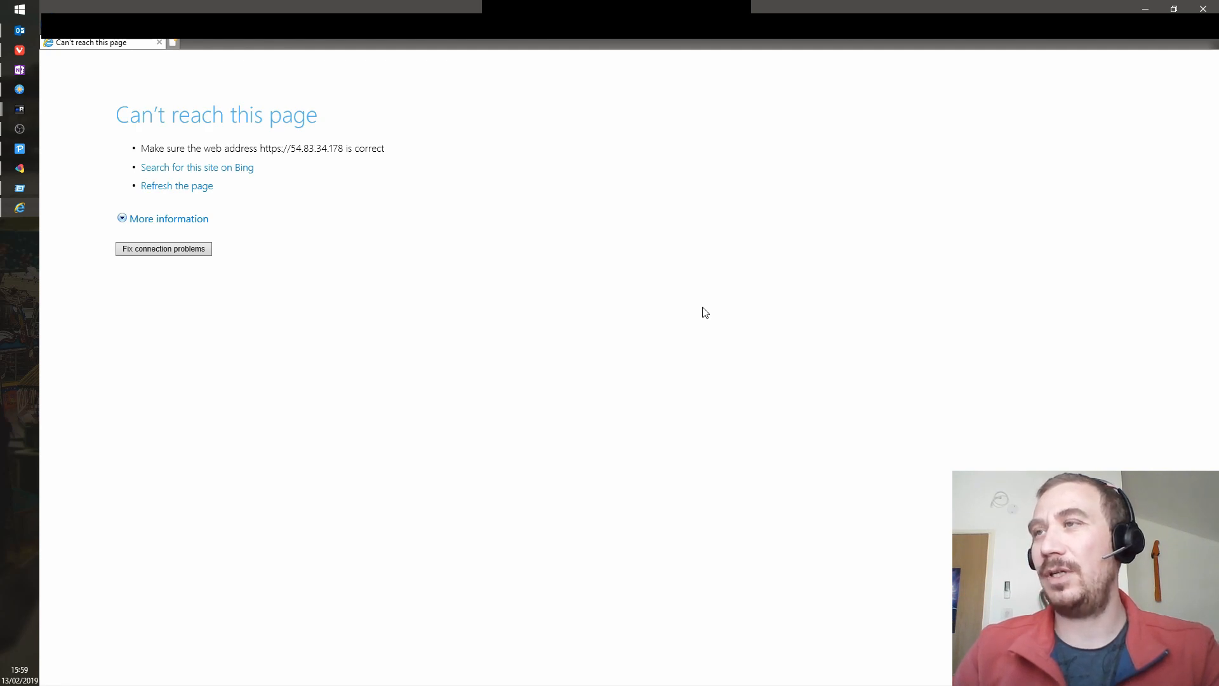
{"action": "mouse_move", "coordinate": [46, 77]}
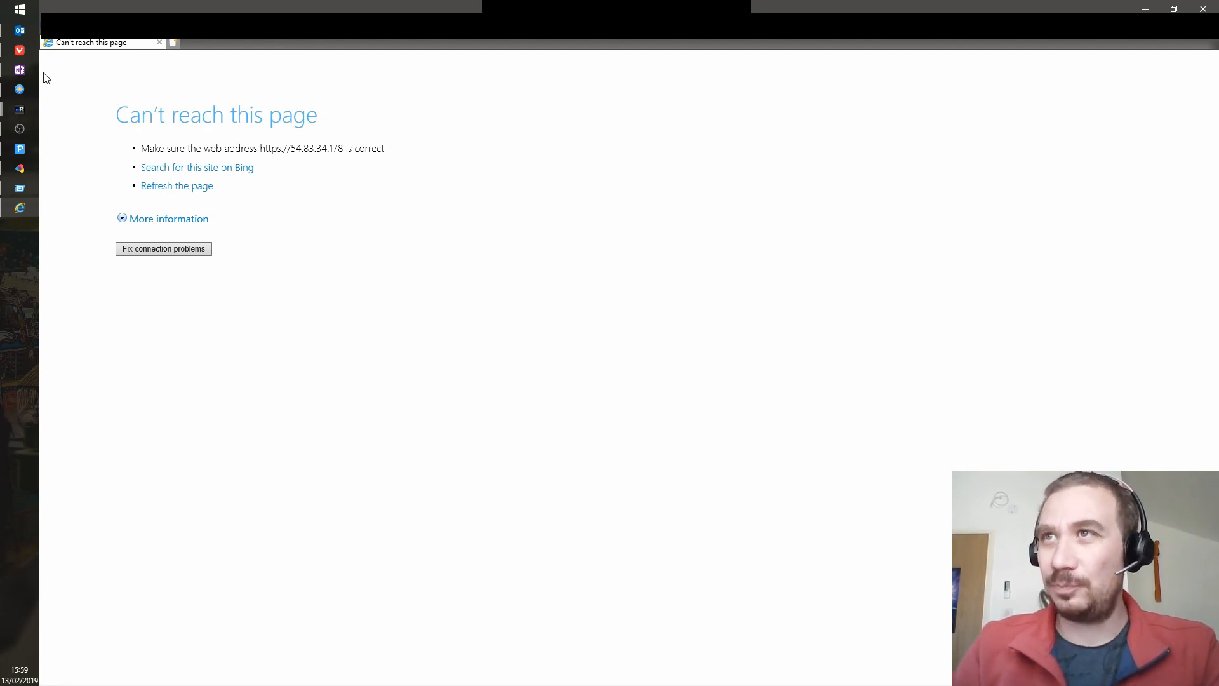
{"action": "mouse_move", "coordinate": [351, 181]}
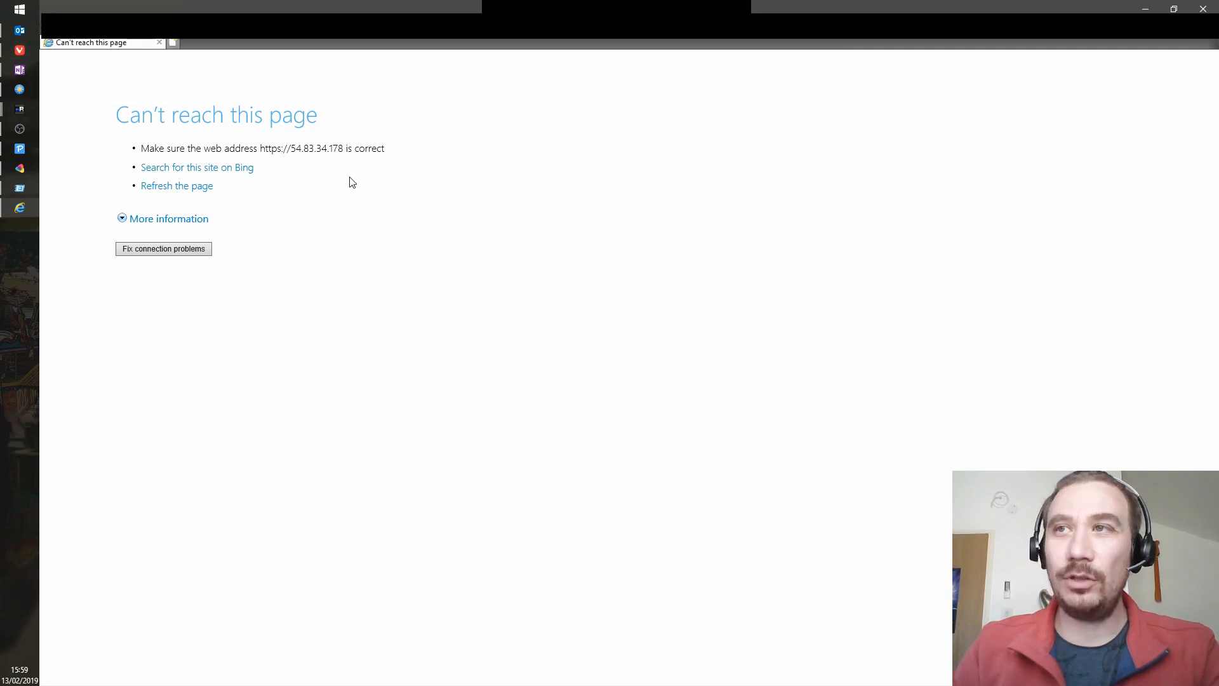